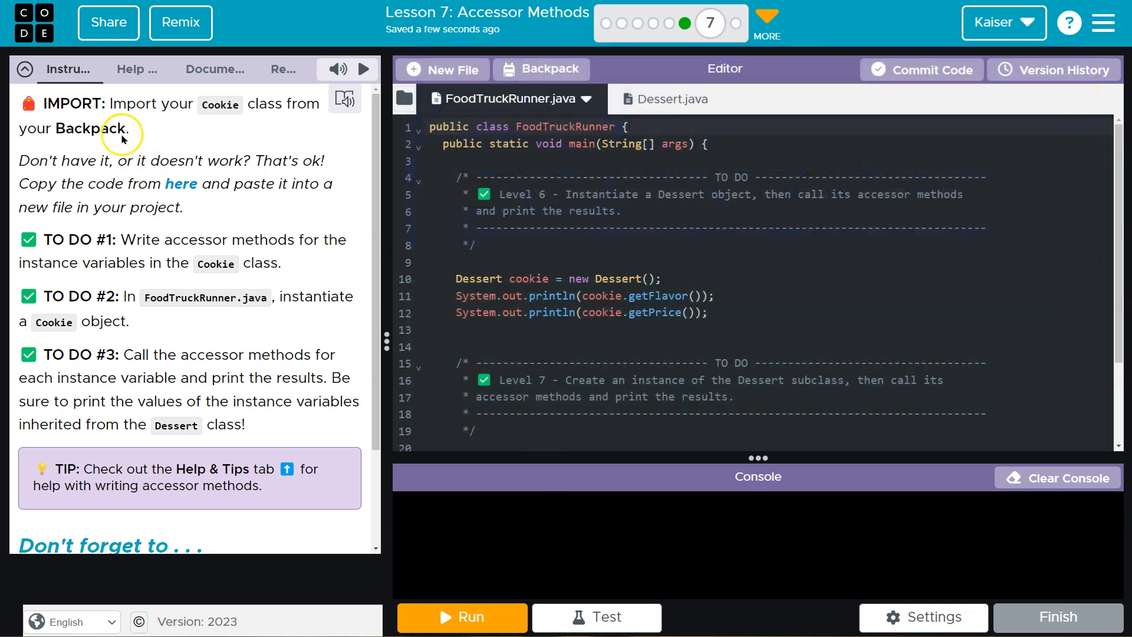
# - Import Cookie.java from the Backpack, review Dessert.java and FoodTruckRunner.java, and return to Cookie.java
pyautogui.click(541, 70)
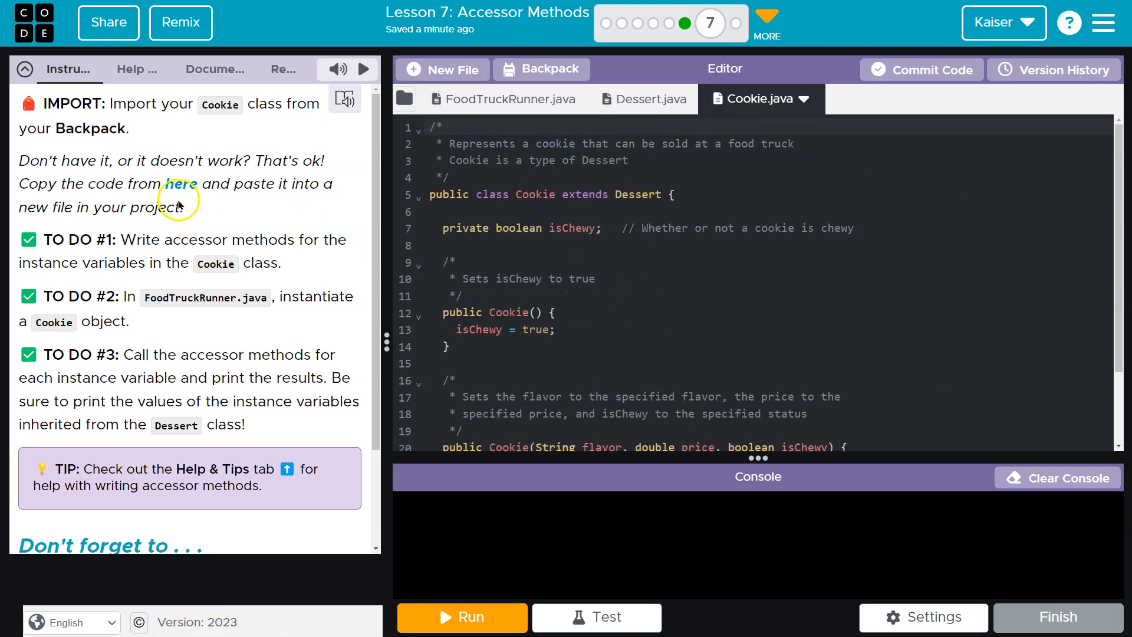
pyautogui.moveTo(101, 291)
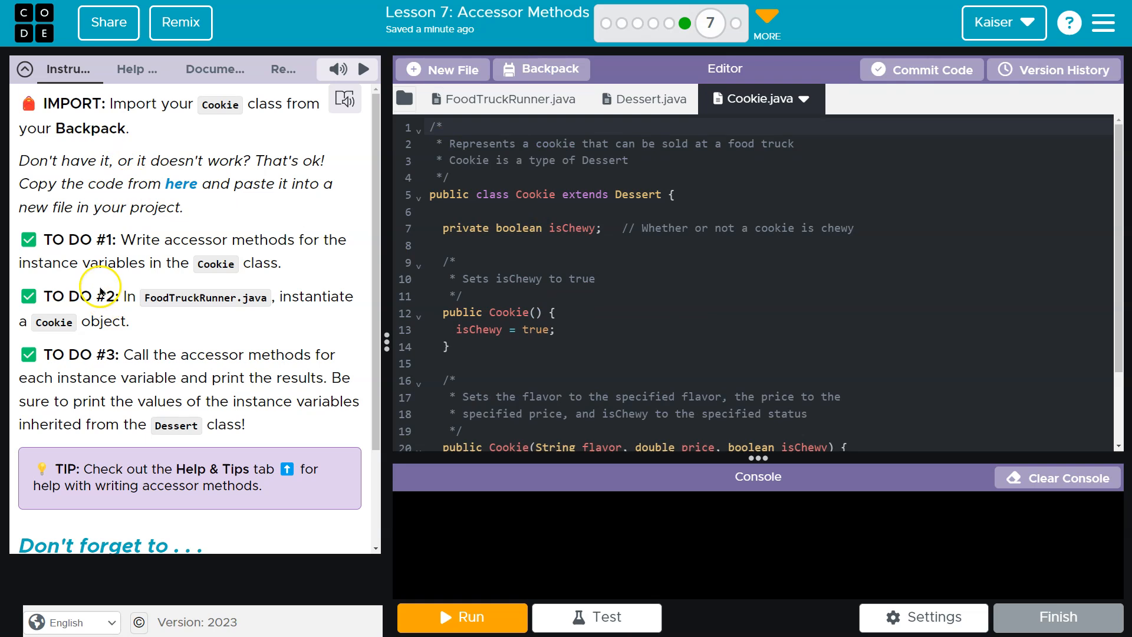
pyautogui.moveTo(294, 264)
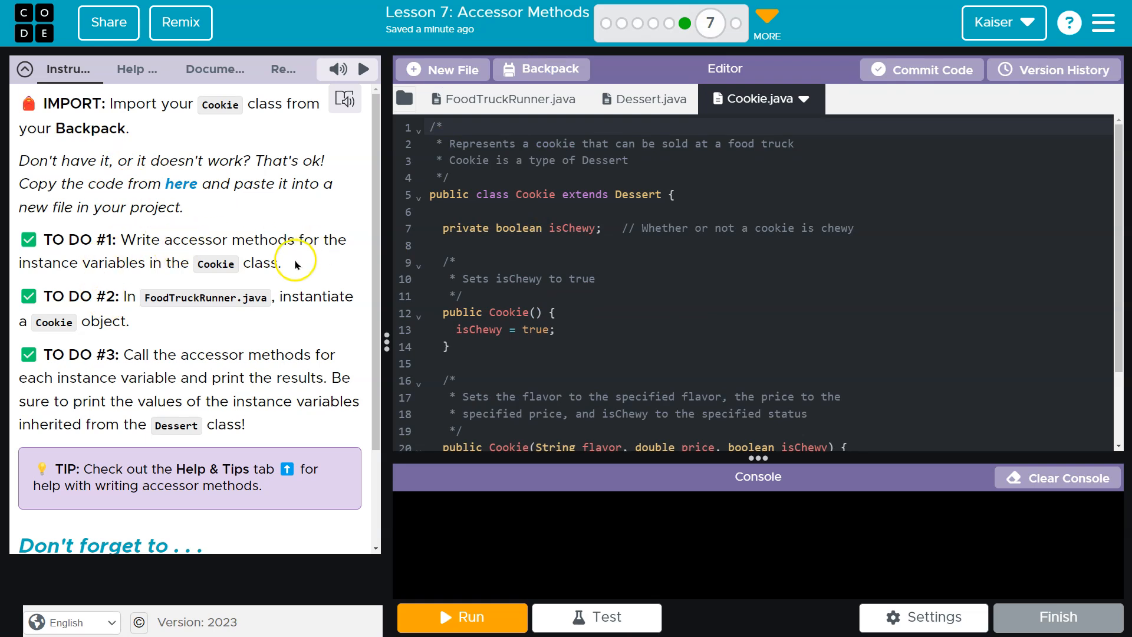
pyautogui.click(644, 99)
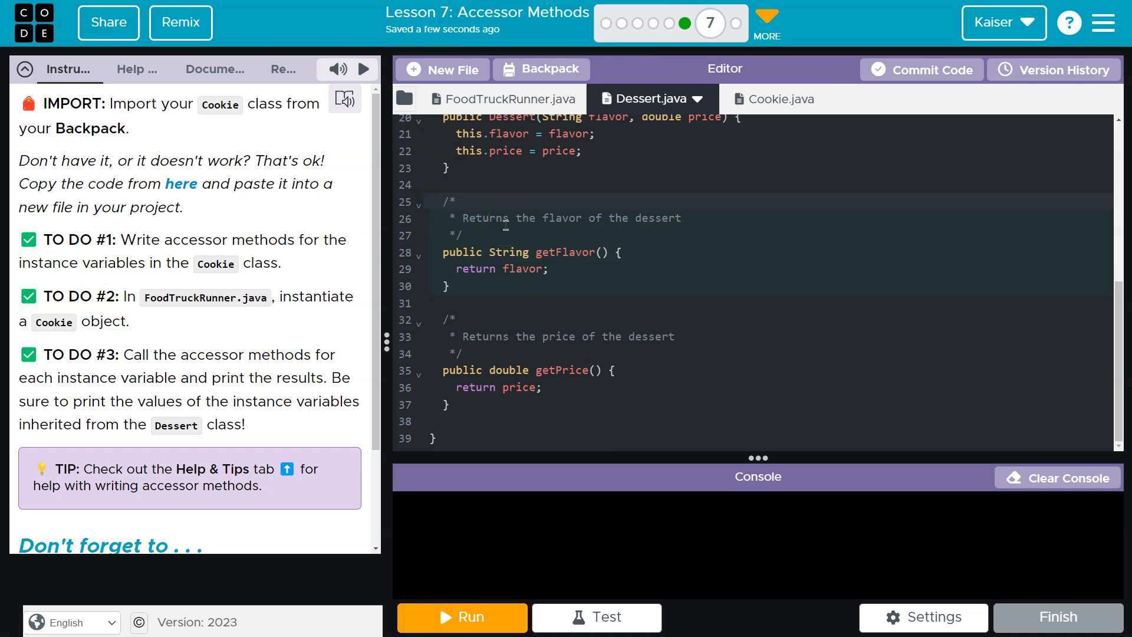
pyautogui.click(780, 99)
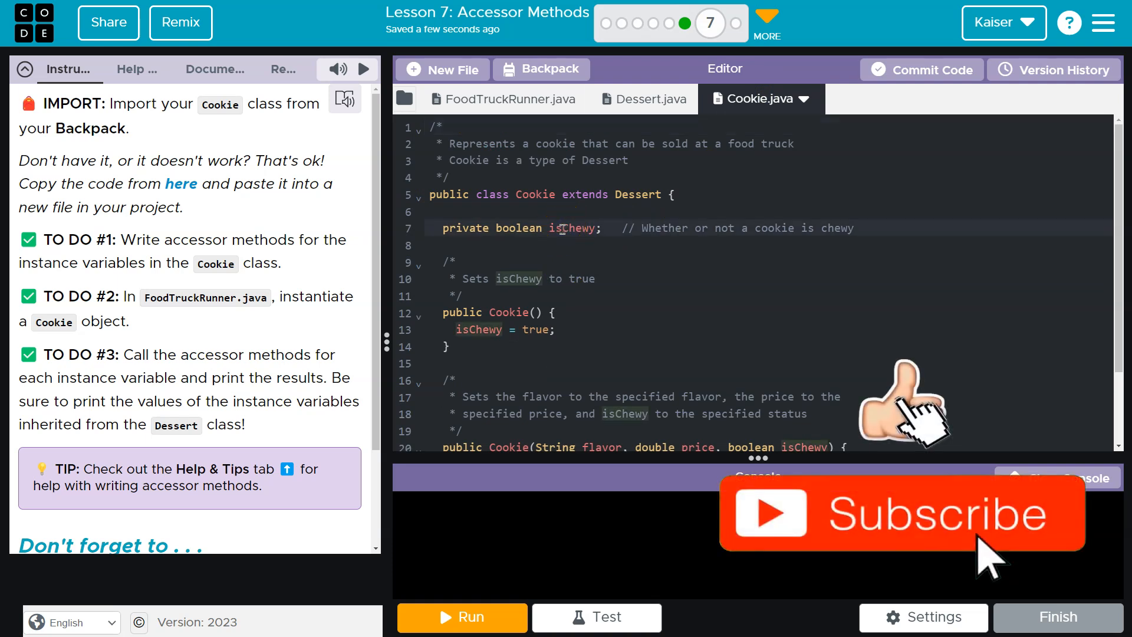
pyautogui.click(504, 99)
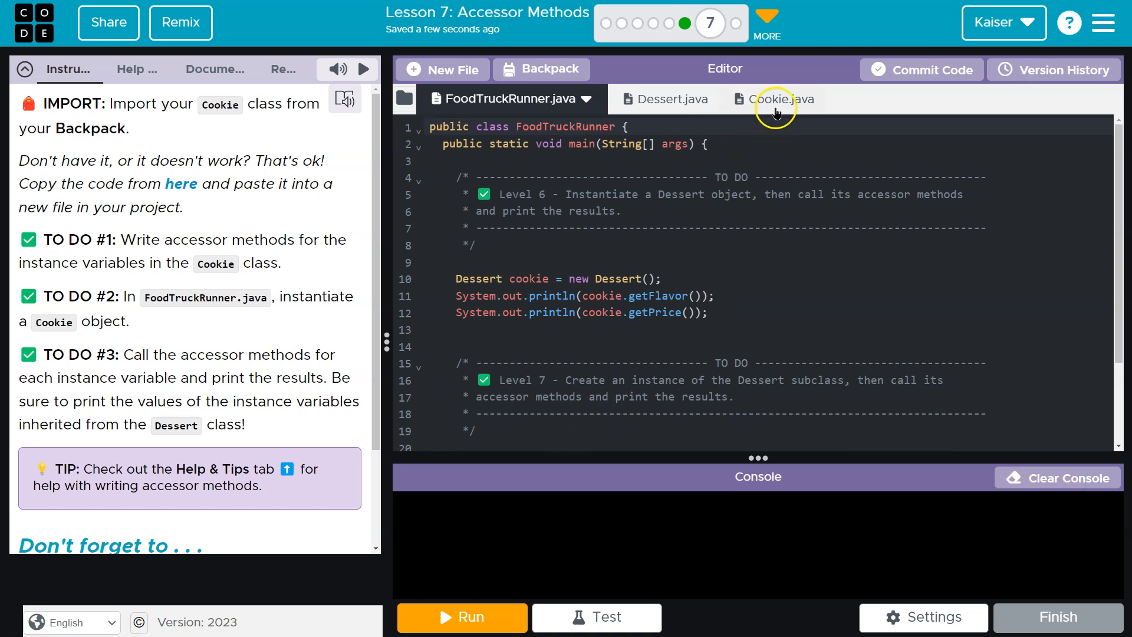
pyautogui.click(774, 99)
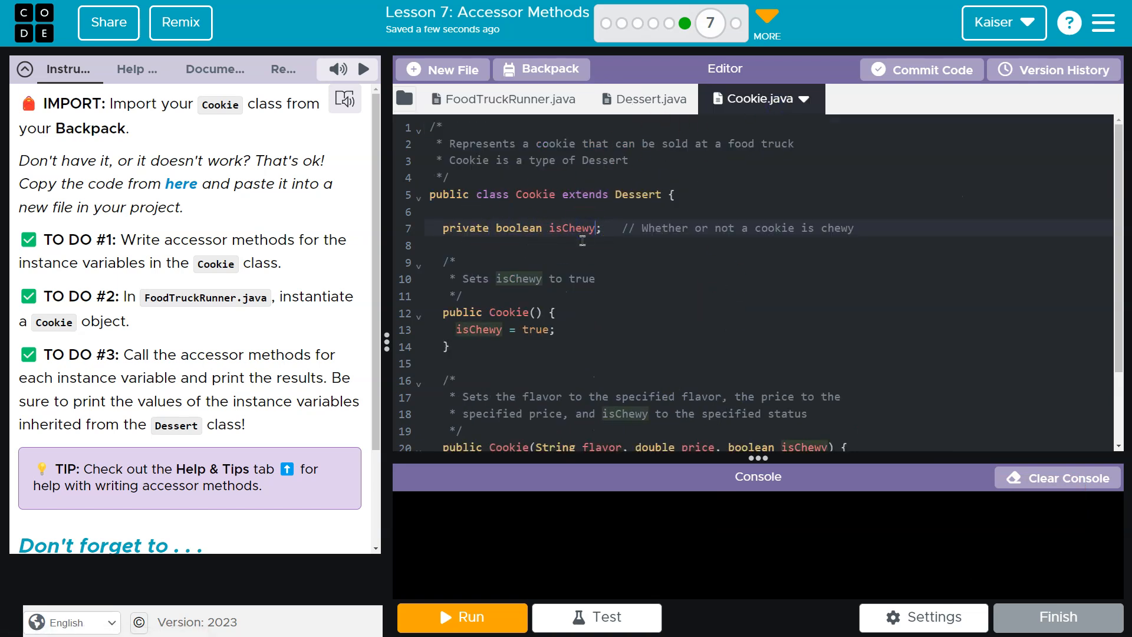
# - Declare the accessor signature public boolean getIsChewy() below the Cookie constructors
pyautogui.scroll(-3)
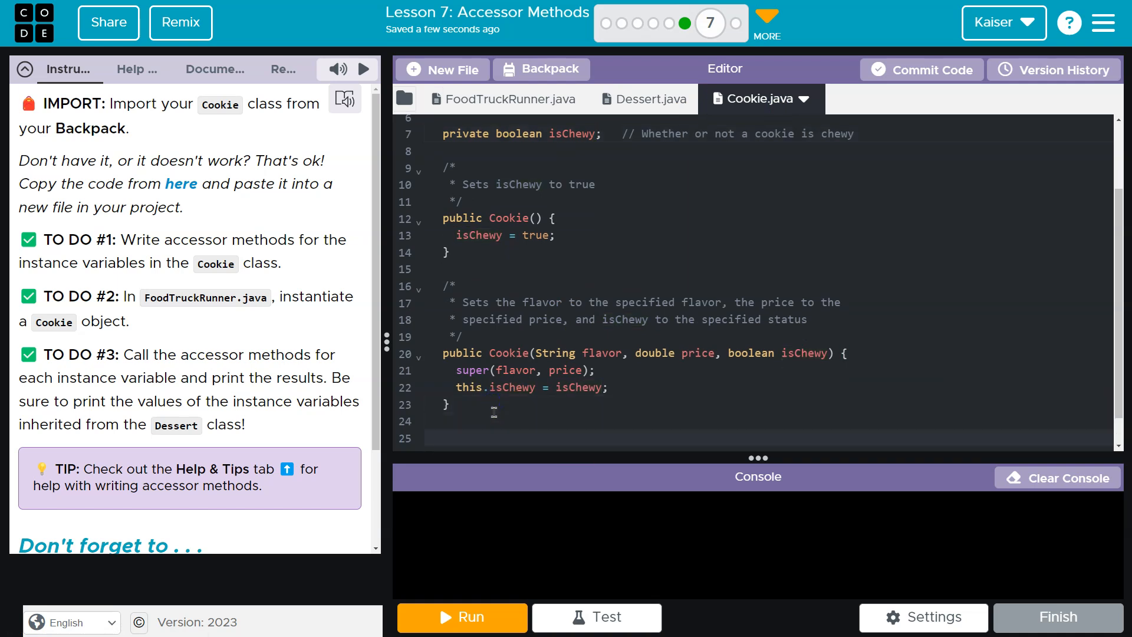
pyautogui.write('public')
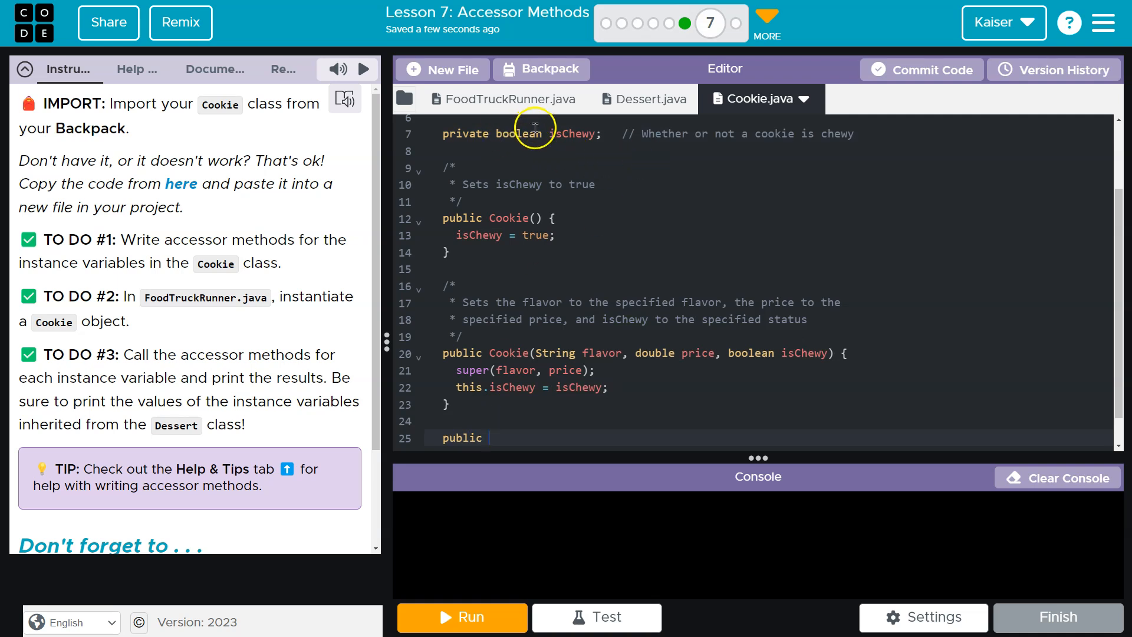
pyautogui.write('bo')
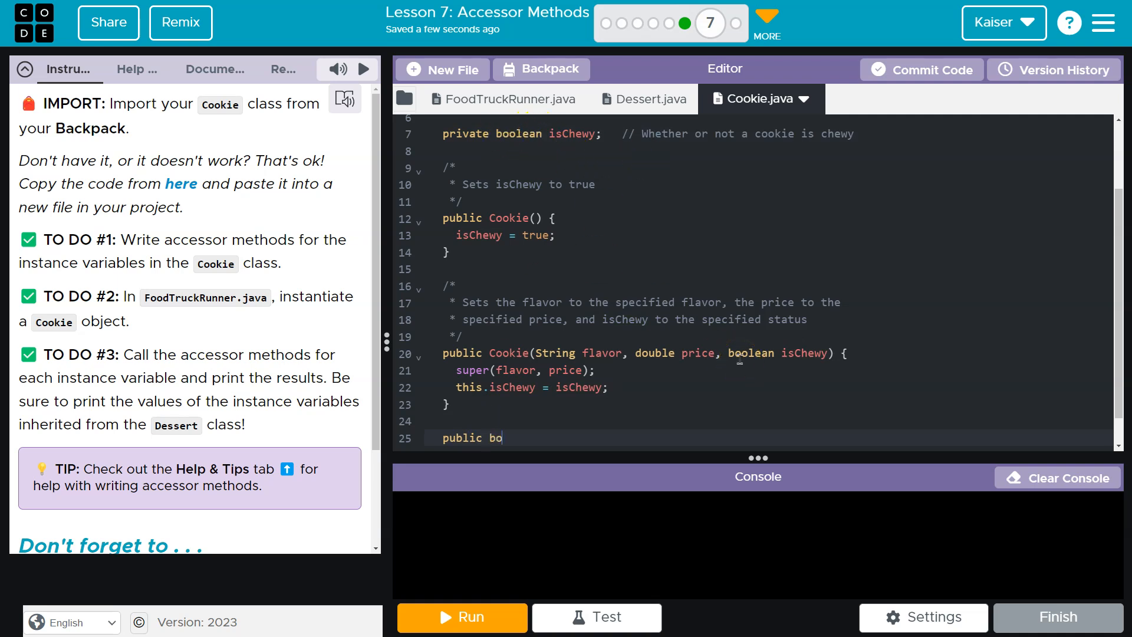
pyautogui.write('olean')
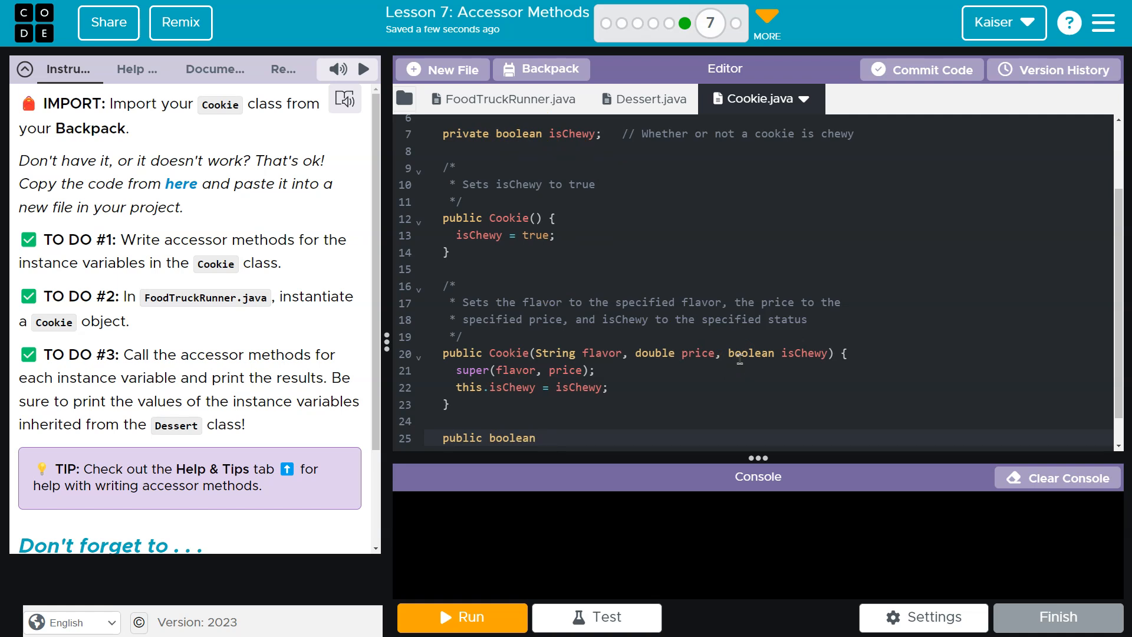
pyautogui.write('getIs')
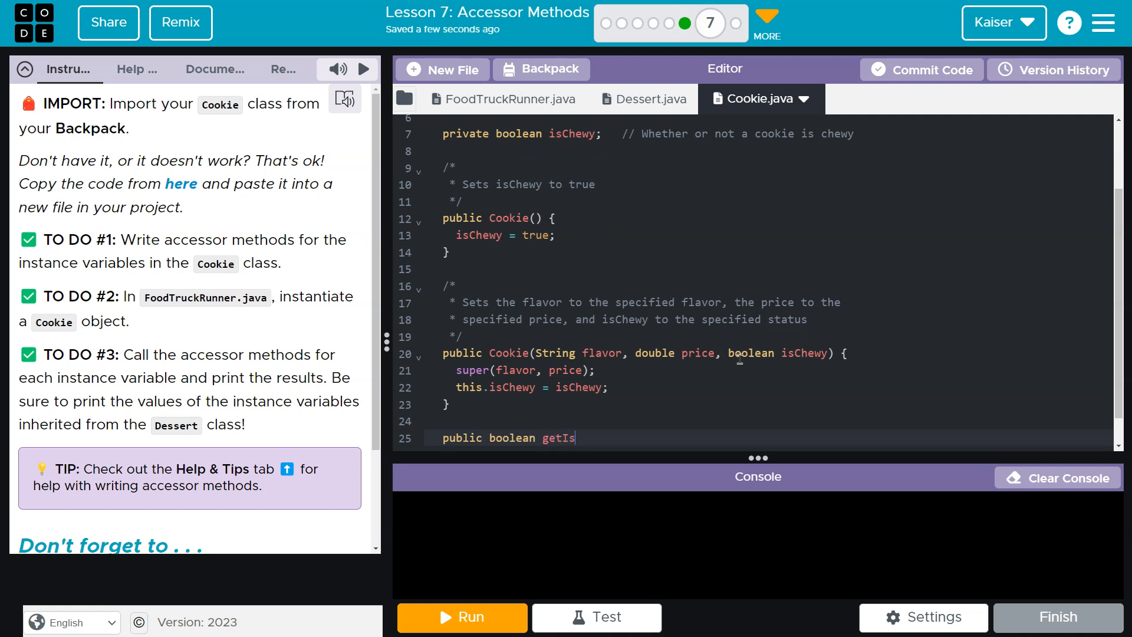
pyautogui.write('Chewy')
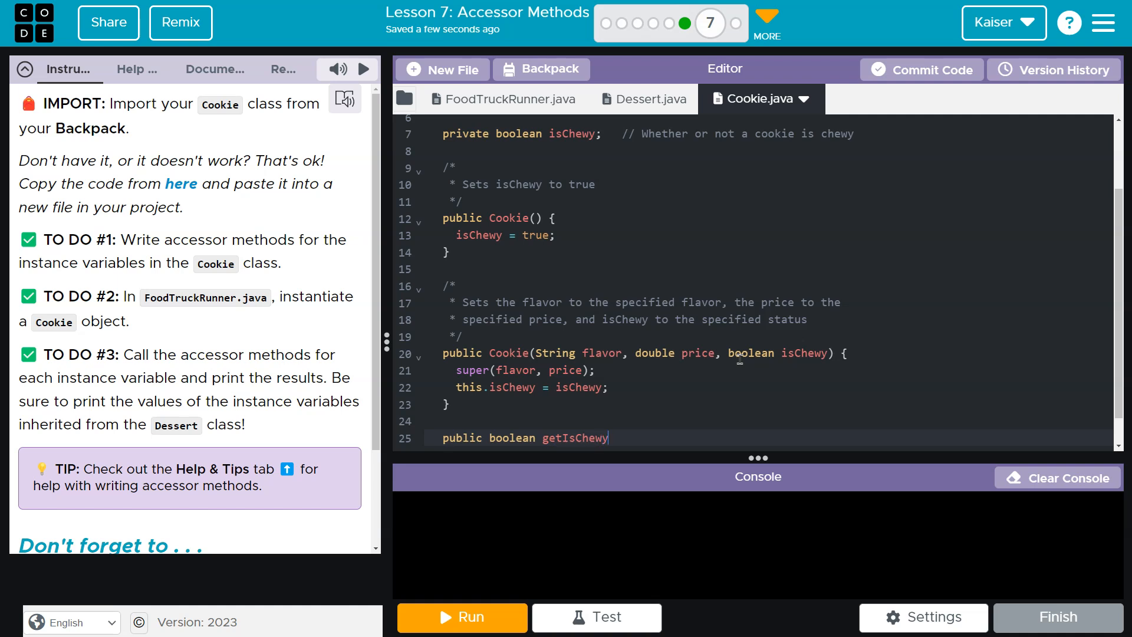
pyautogui.write('() {')
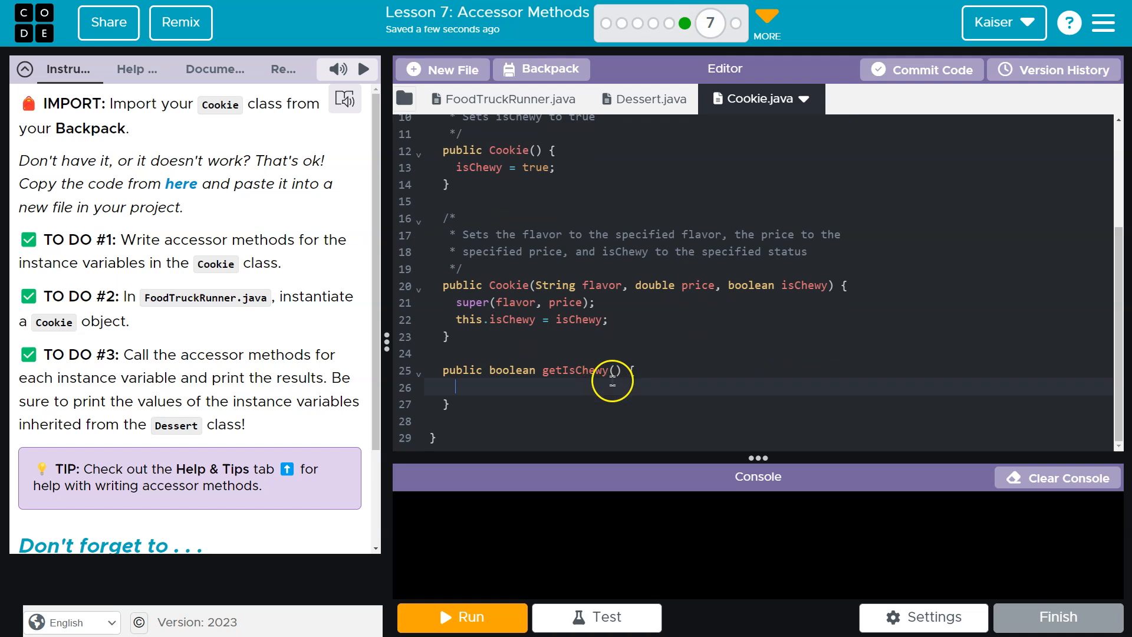
# - Complete the method body so getIsChewy returns isChewy
pyautogui.scroll(3)
pyautogui.write('retur')
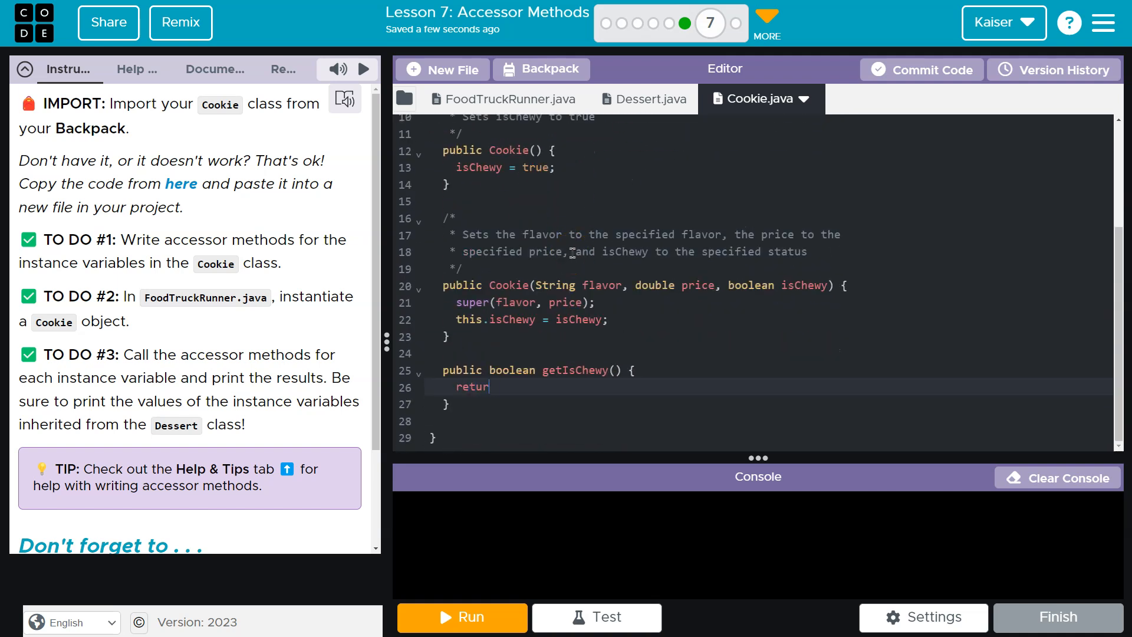
pyautogui.write('isChewy;')
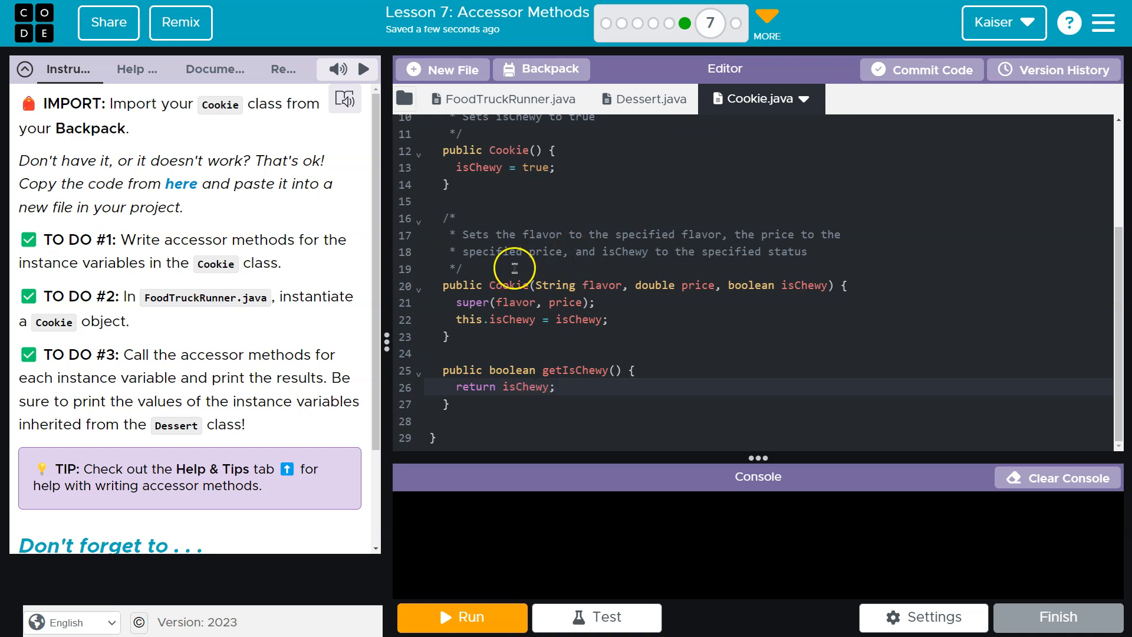
pyautogui.press('Enter')
pyautogui.write('/*')
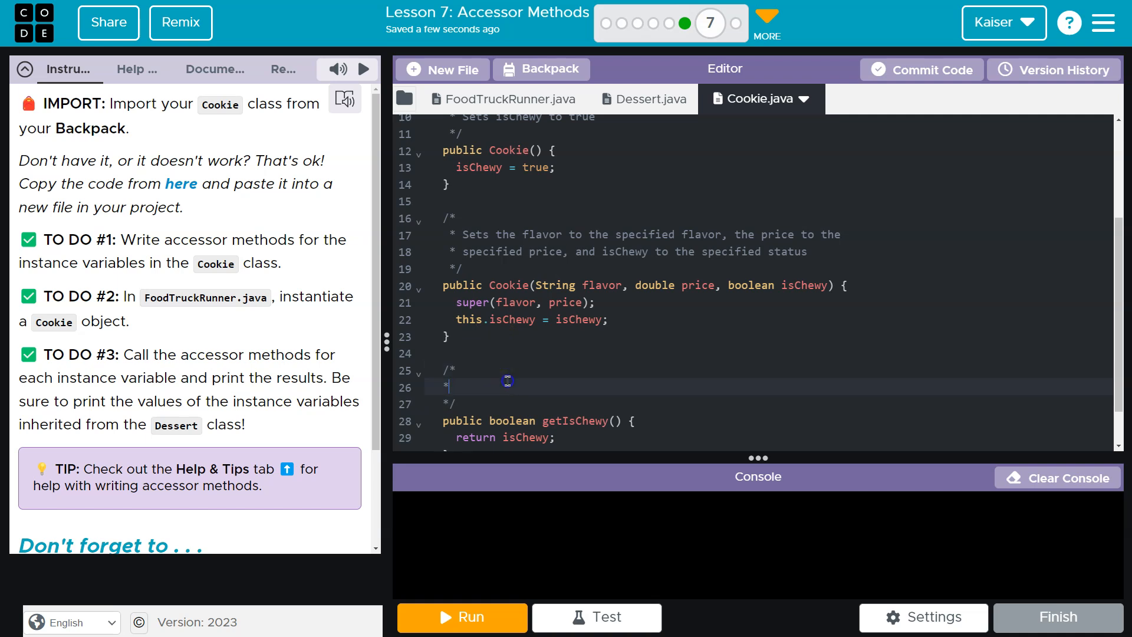
# - Comment getIsChewy as 'Returns the value of the is chewy variable' and move to FoodTruckRunner.java
pyautogui.write('Returns the value of the is chewy variable')
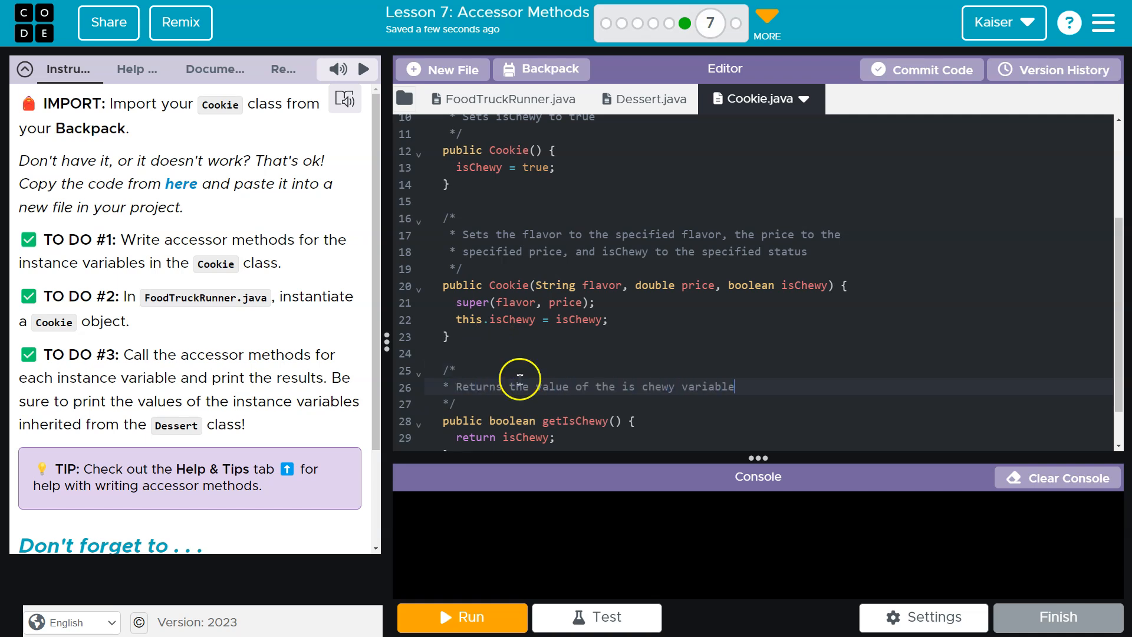
pyautogui.scroll(-3)
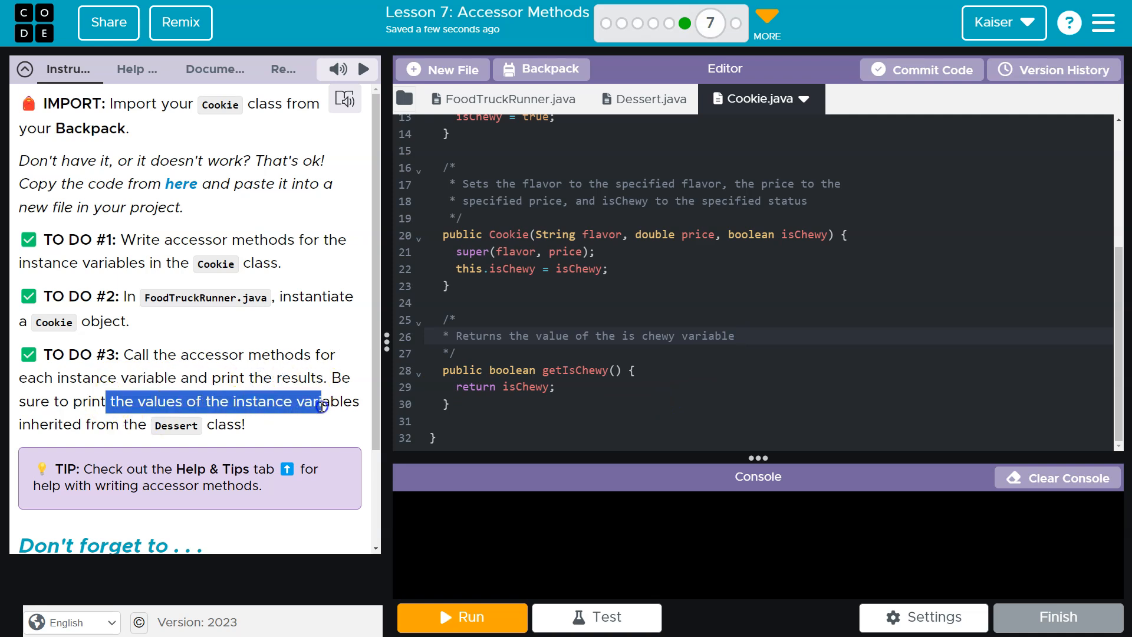
pyautogui.click(288, 439)
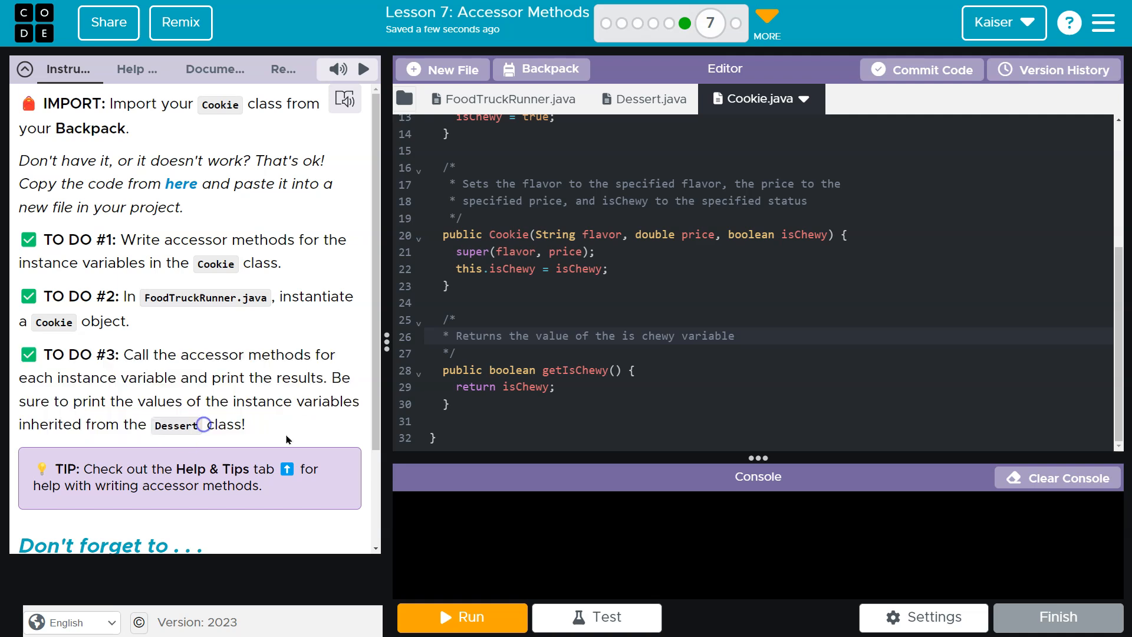
pyautogui.click(505, 99)
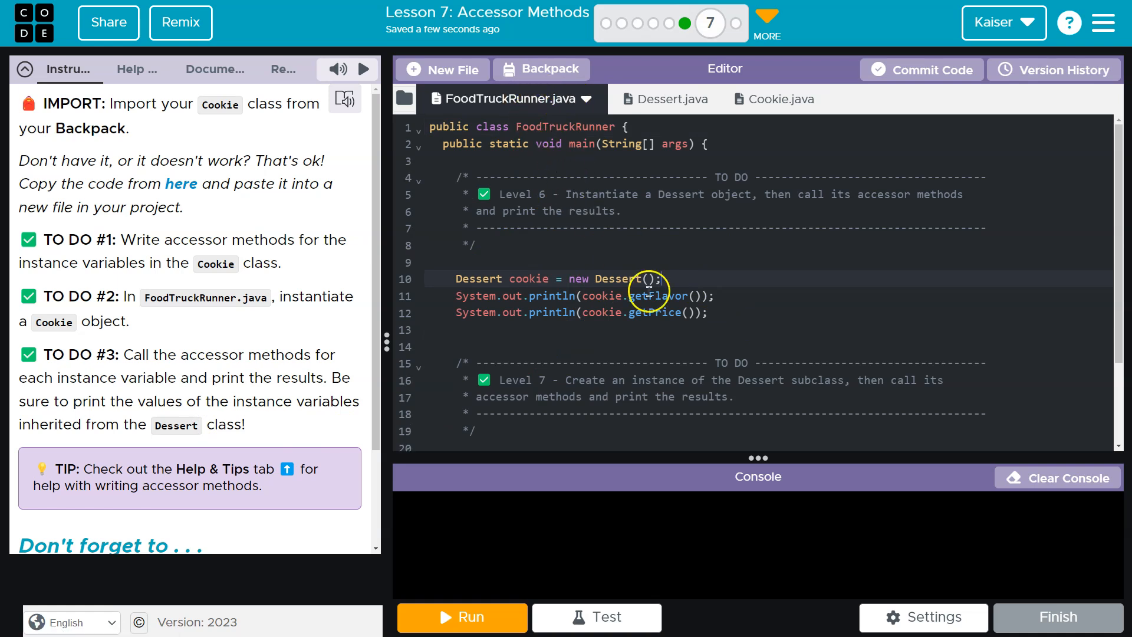
pyautogui.moveTo(838, 343)
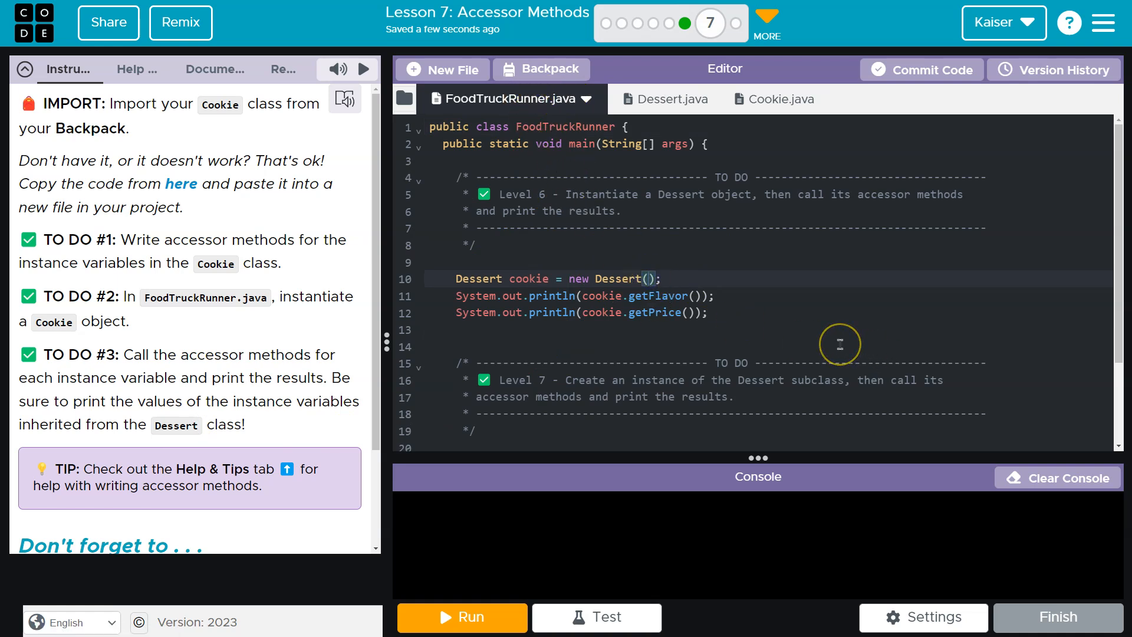
# - Edit line 10 to Dessert cake = new Dessert("lime", 5.25);
pyautogui.write('"1"')
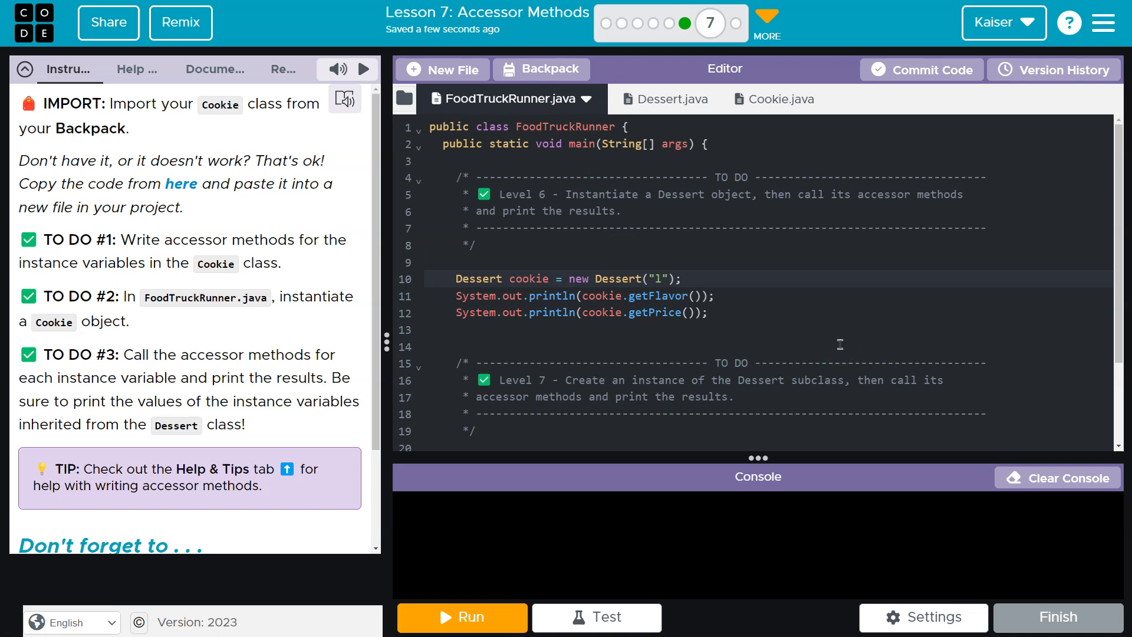
pyautogui.write('im')
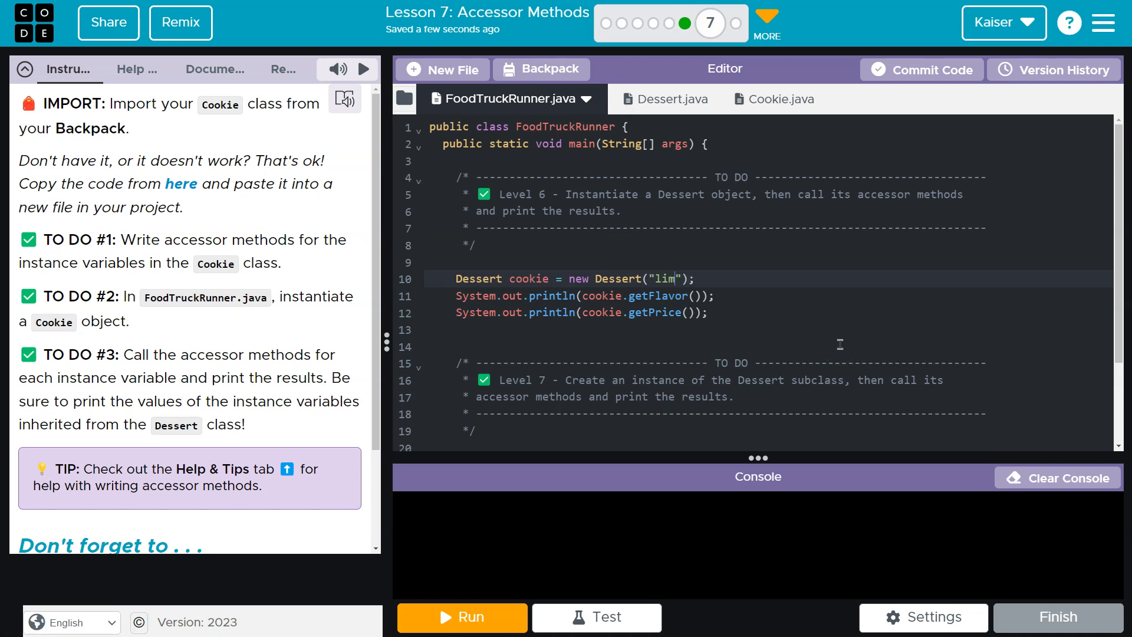
pyautogui.write('e", 5.25')
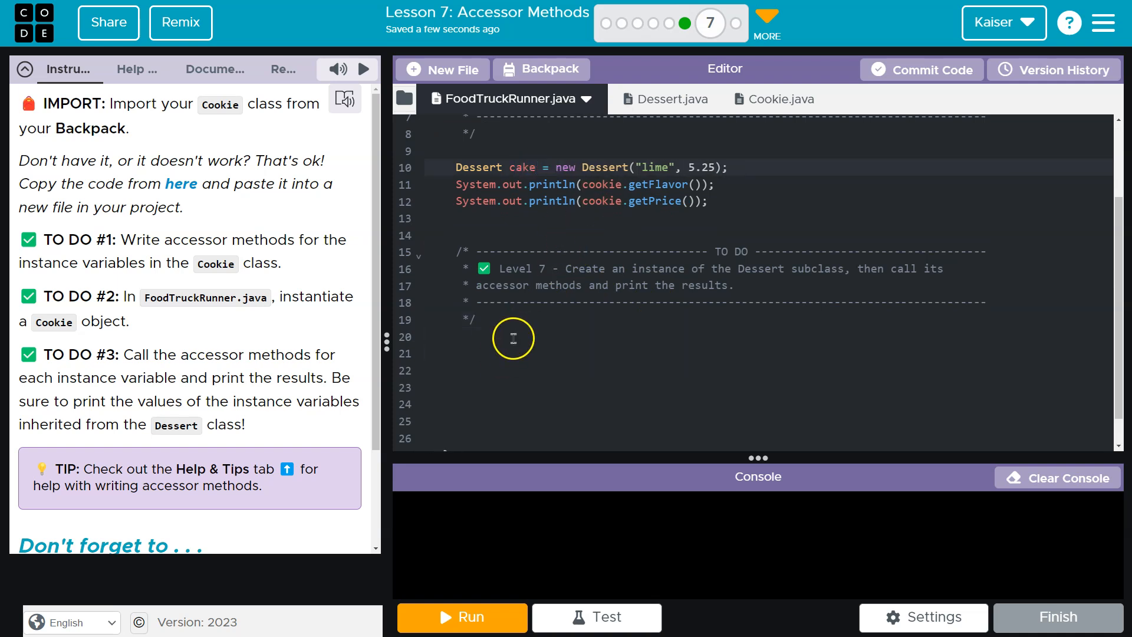
# - Write Cookie sugar = new Cookie() under the Level 7 comment
pyautogui.write('Coo')
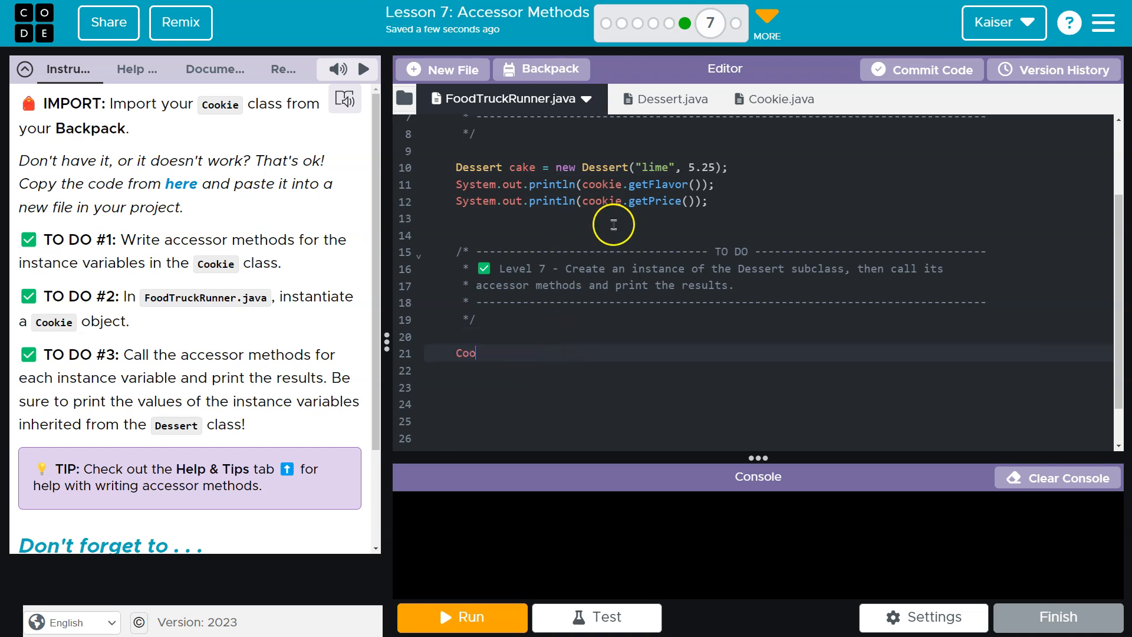
pyautogui.write('kie')
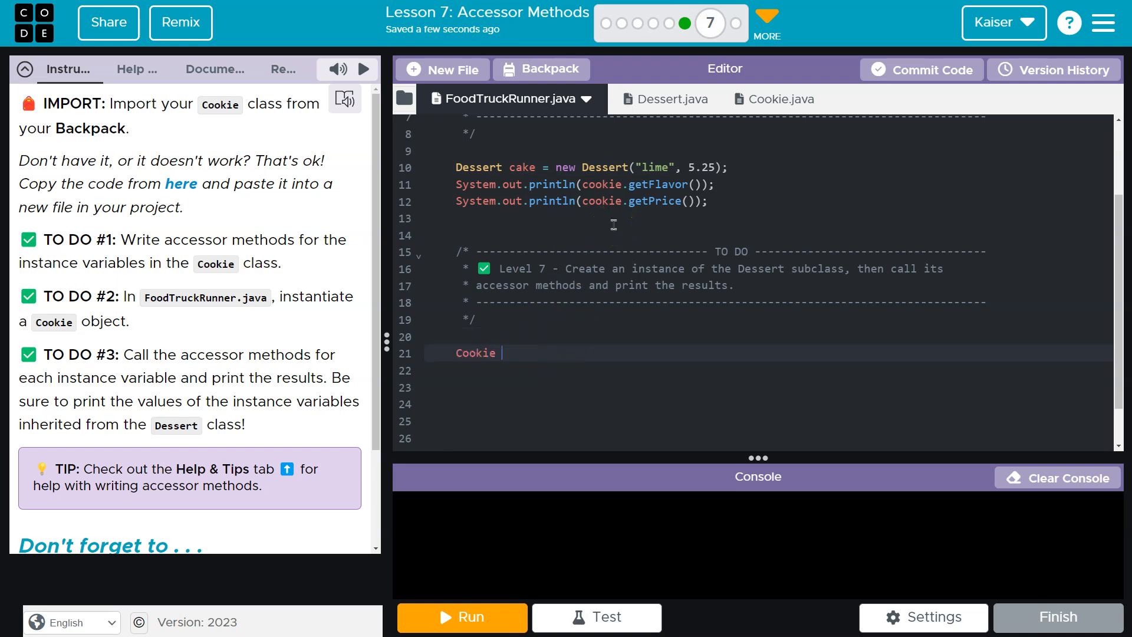
pyautogui.write('su')
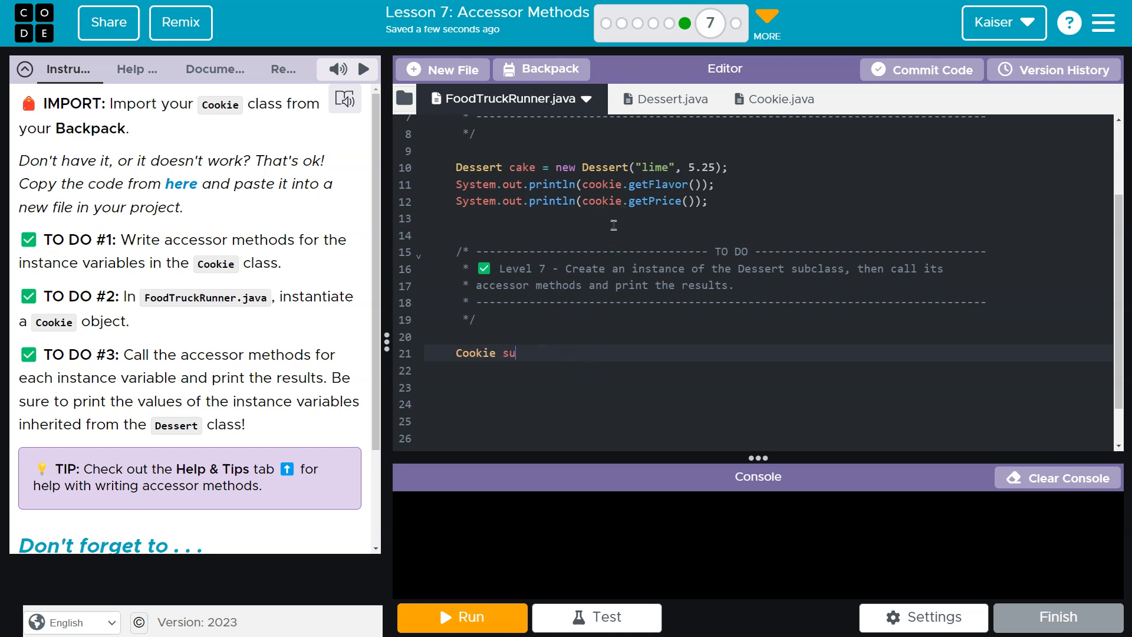
pyautogui.write('gar =')
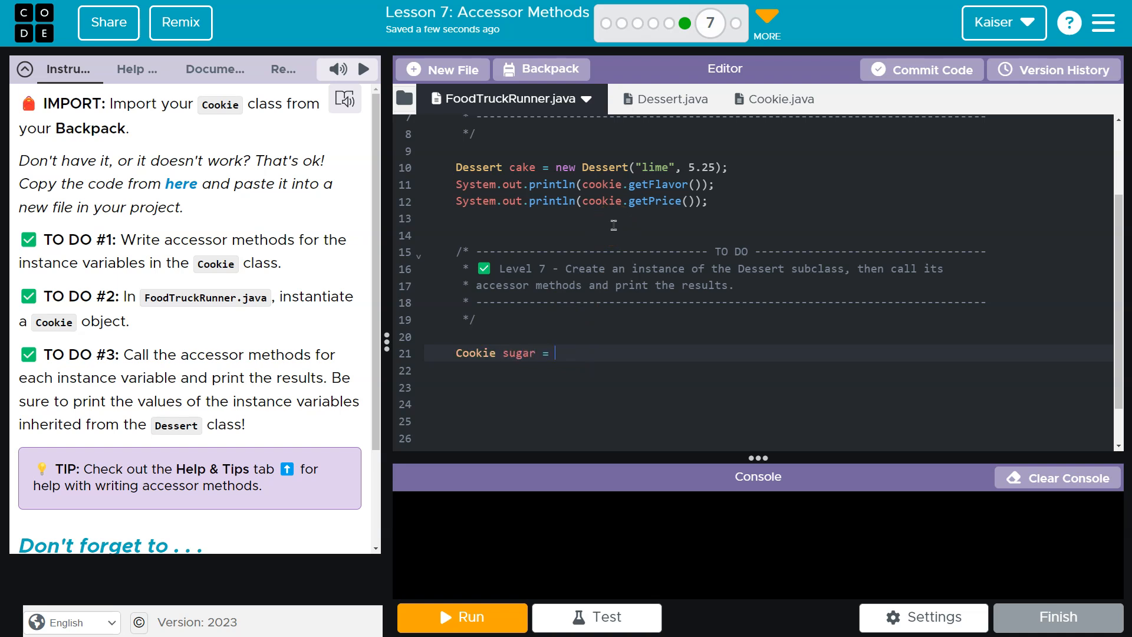
pyautogui.write('new Cookie()')
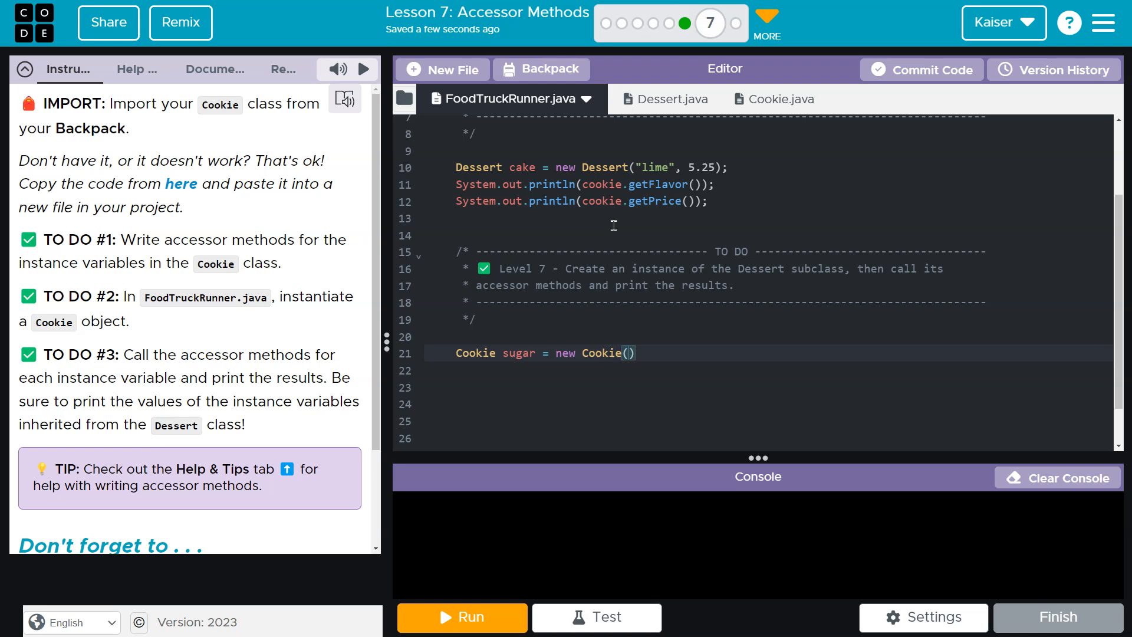
# - Review the Cookie constructors and the Dessert parent class to see which parameters they take
pyautogui.click(772, 99)
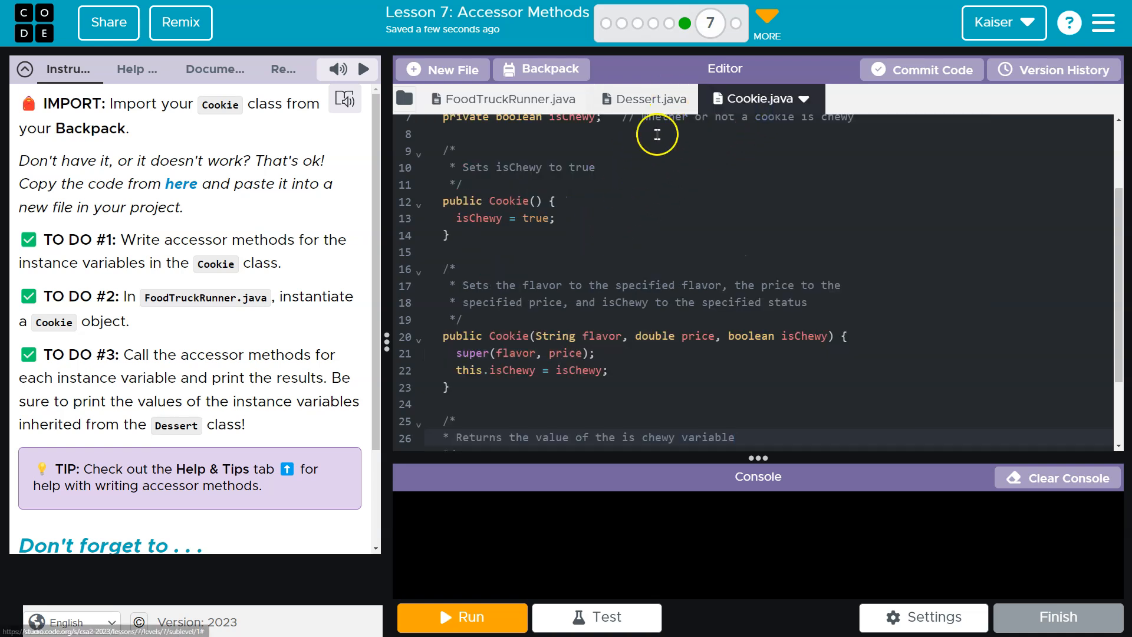
pyautogui.scroll(-3)
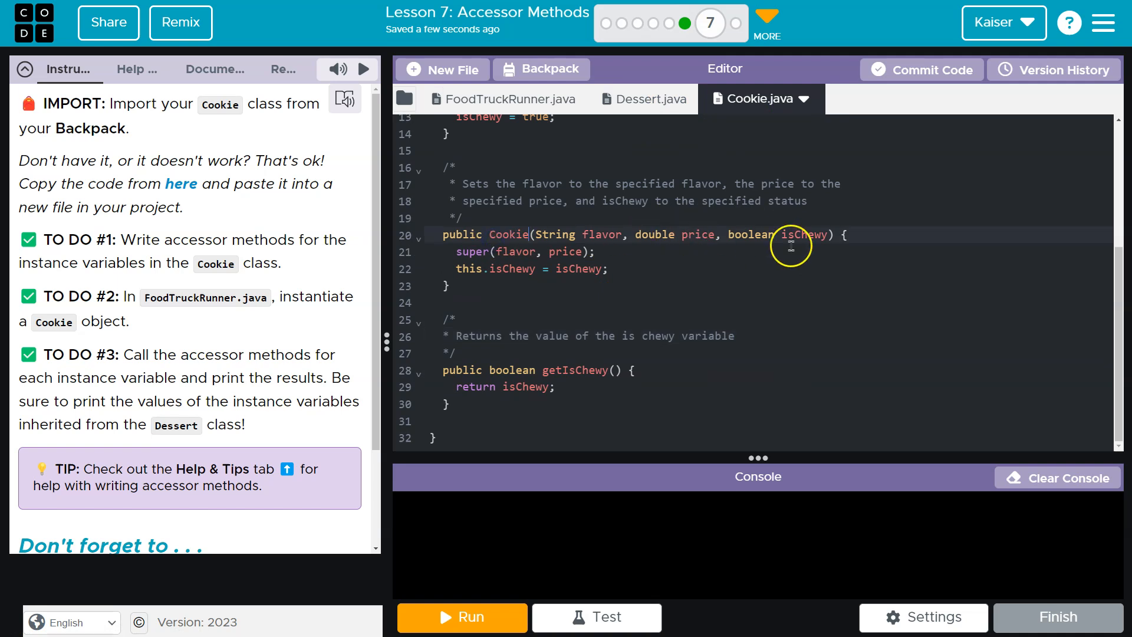
pyautogui.scroll(3)
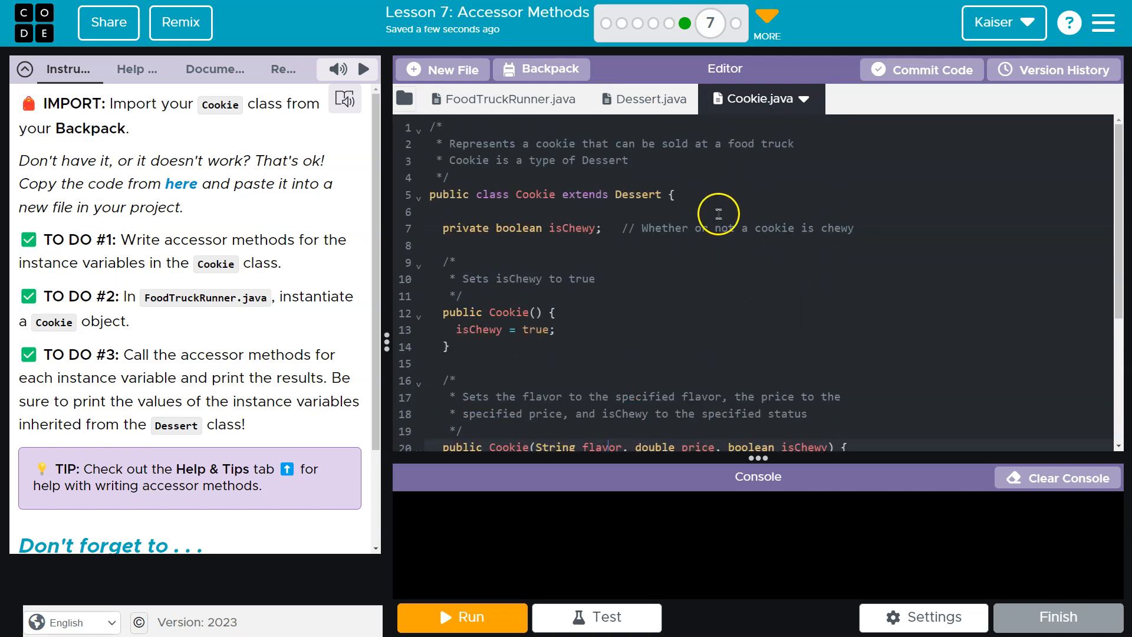
pyautogui.click(623, 194)
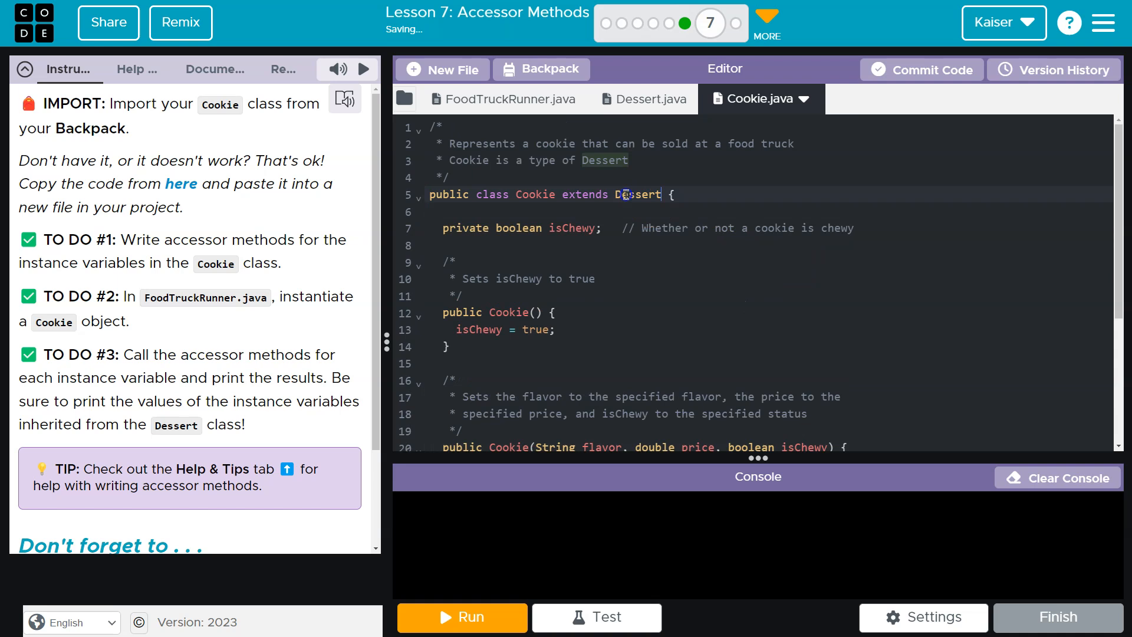
pyautogui.click(646, 99)
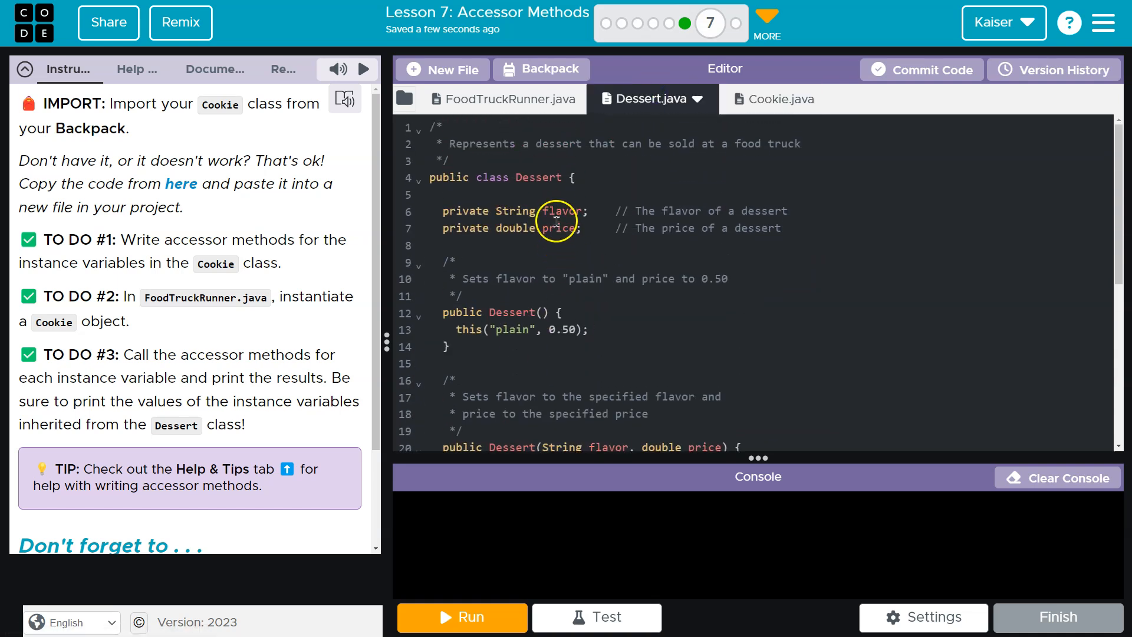
pyautogui.click(780, 99)
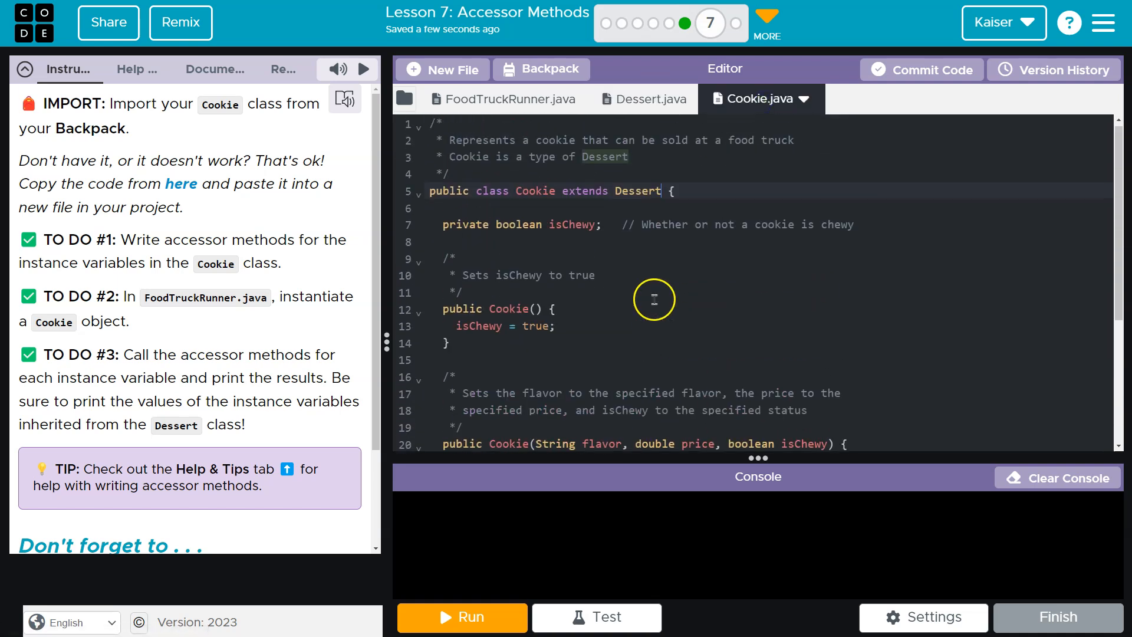
pyautogui.scroll(-3)
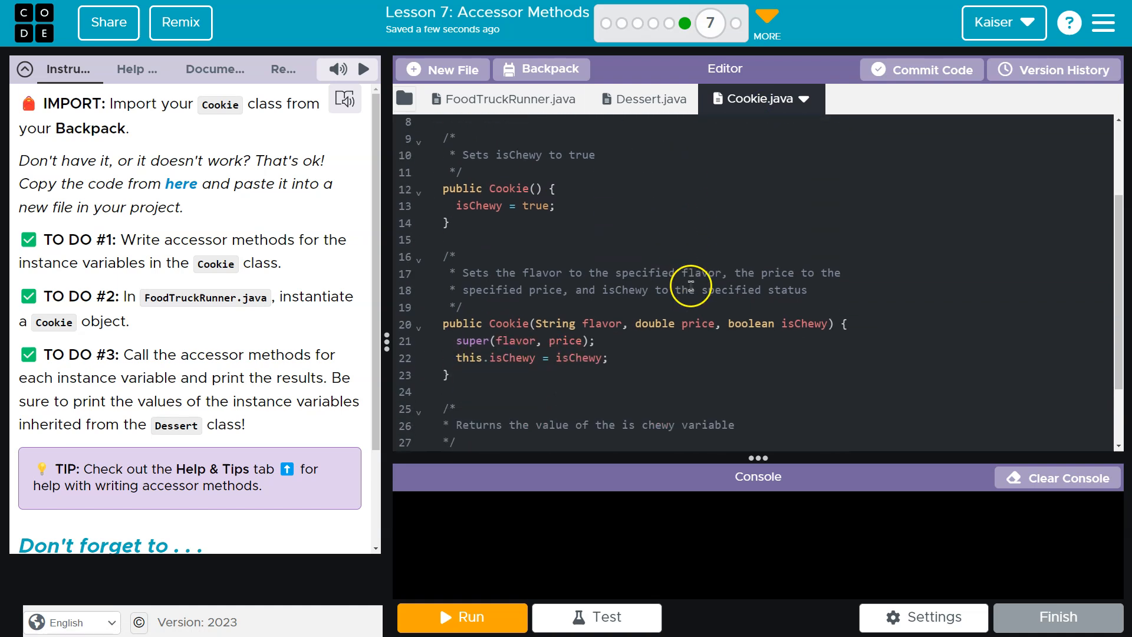
pyautogui.moveTo(522, 105)
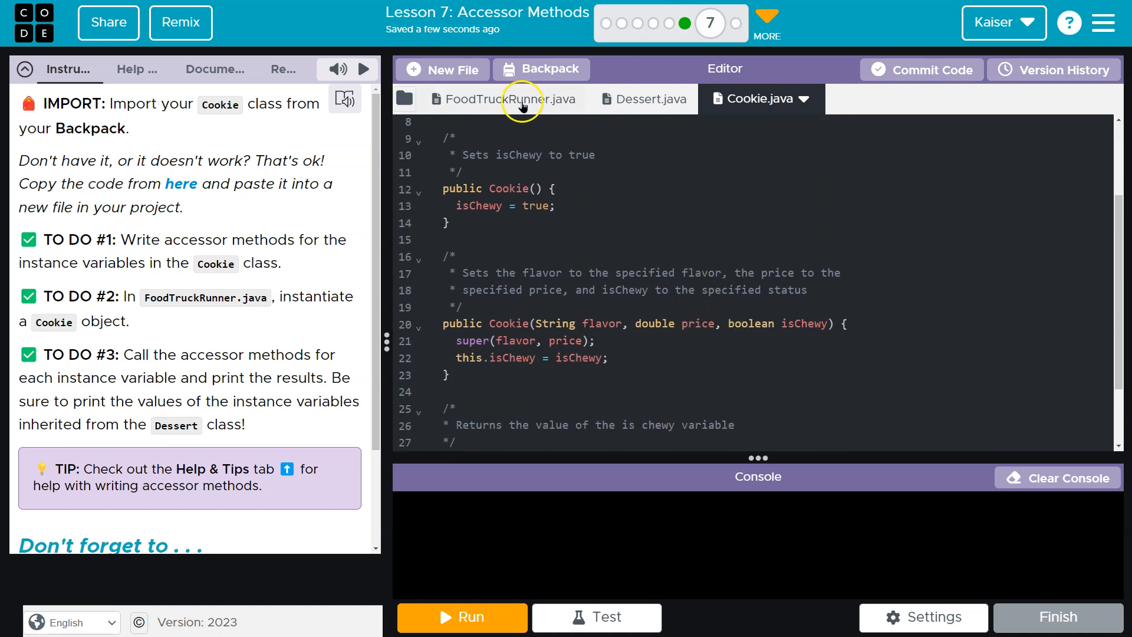
# - In FoodTruckRunner, complete line 21 as new Cookie("sugar", 1.15, true)
pyautogui.click(506, 99)
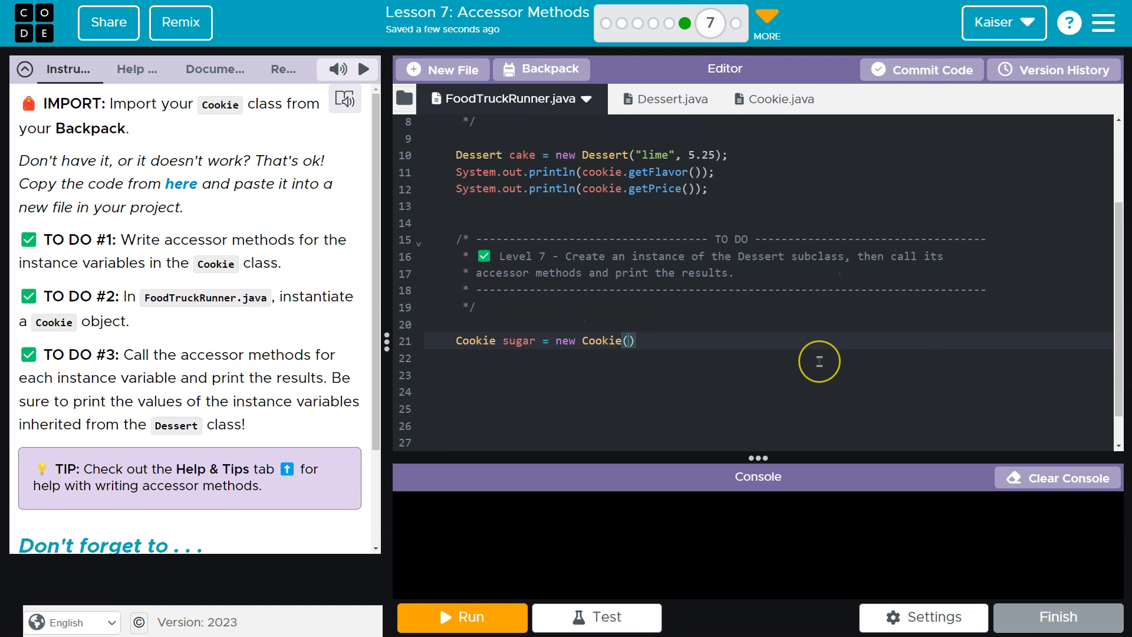
pyautogui.write('"sugar"')
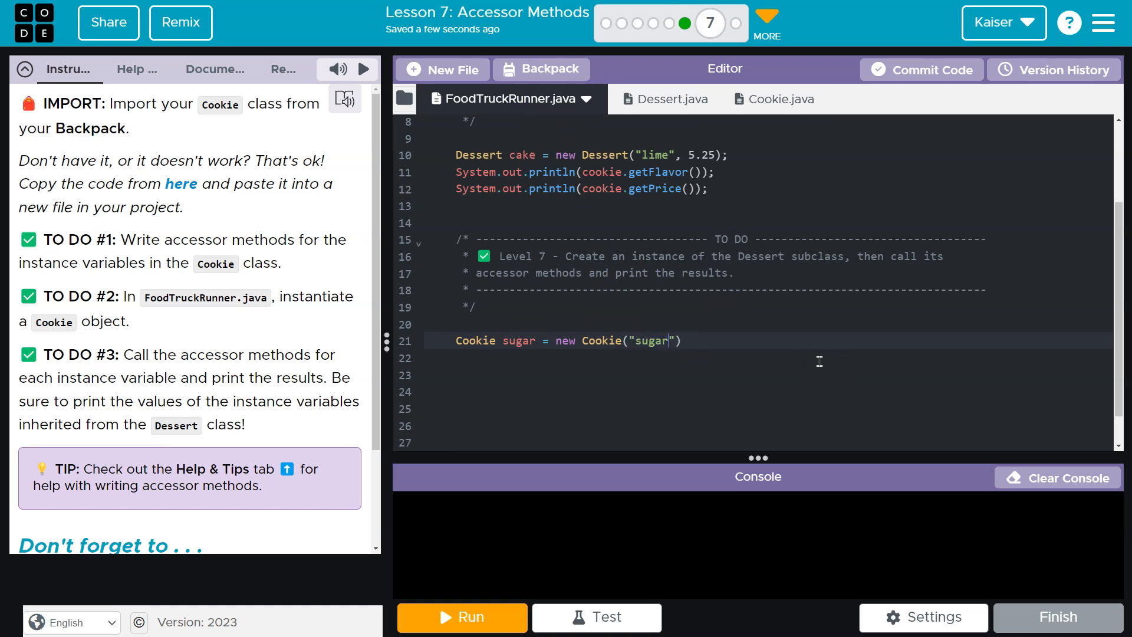
pyautogui.write(',')
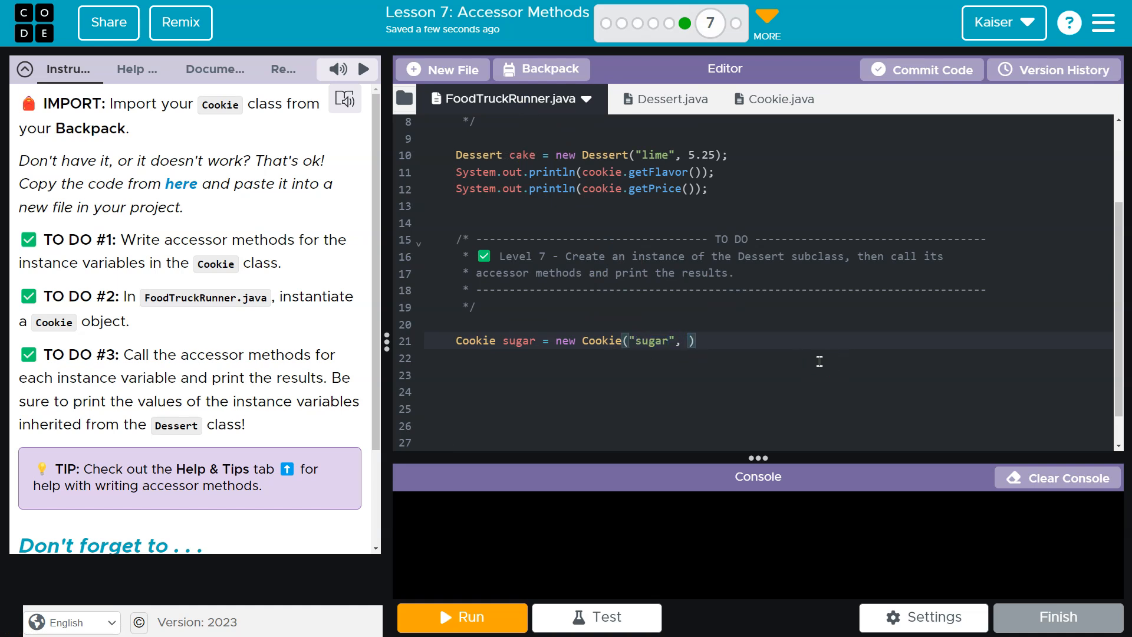
pyautogui.write('1.15,')
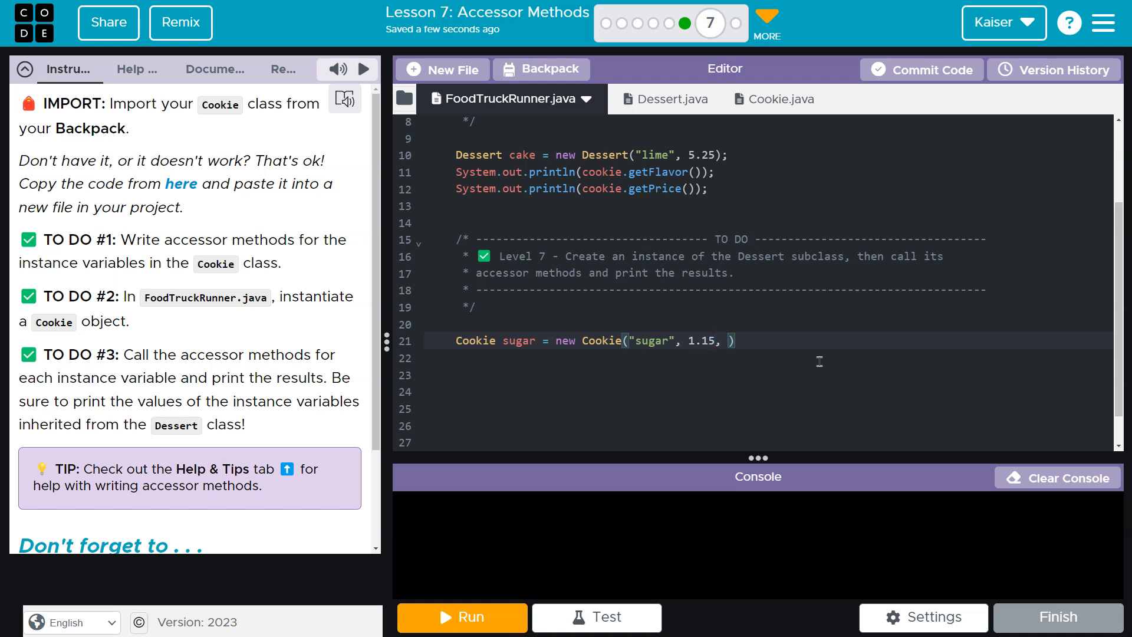
pyautogui.write('true')
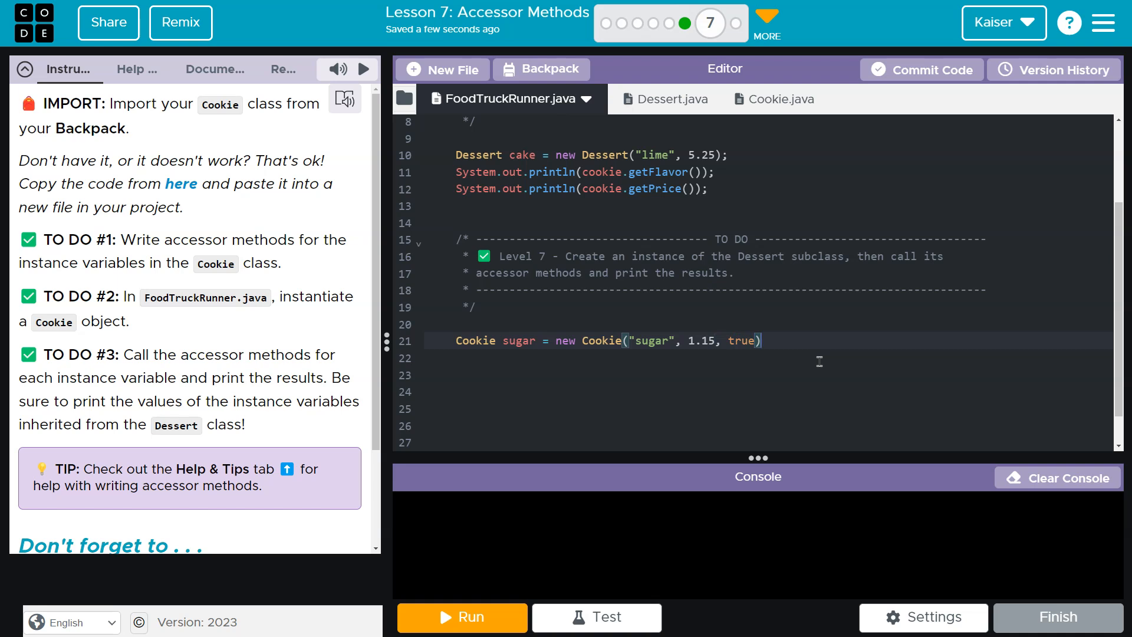
pyautogui.scroll(-3)
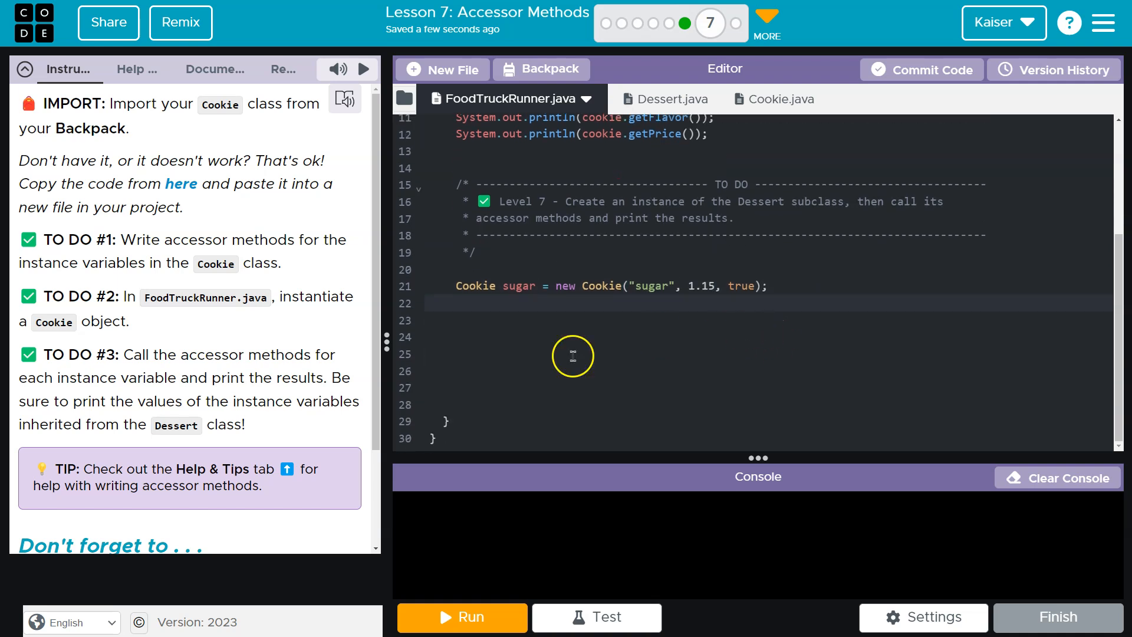
pyautogui.scroll(3)
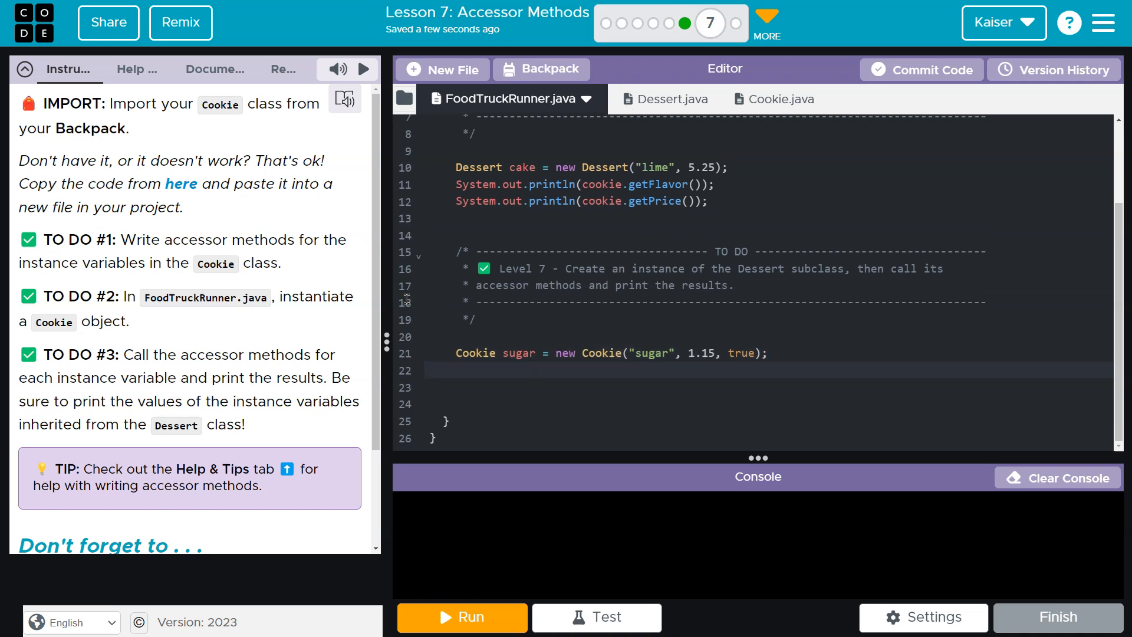
pyautogui.moveTo(416, 252)
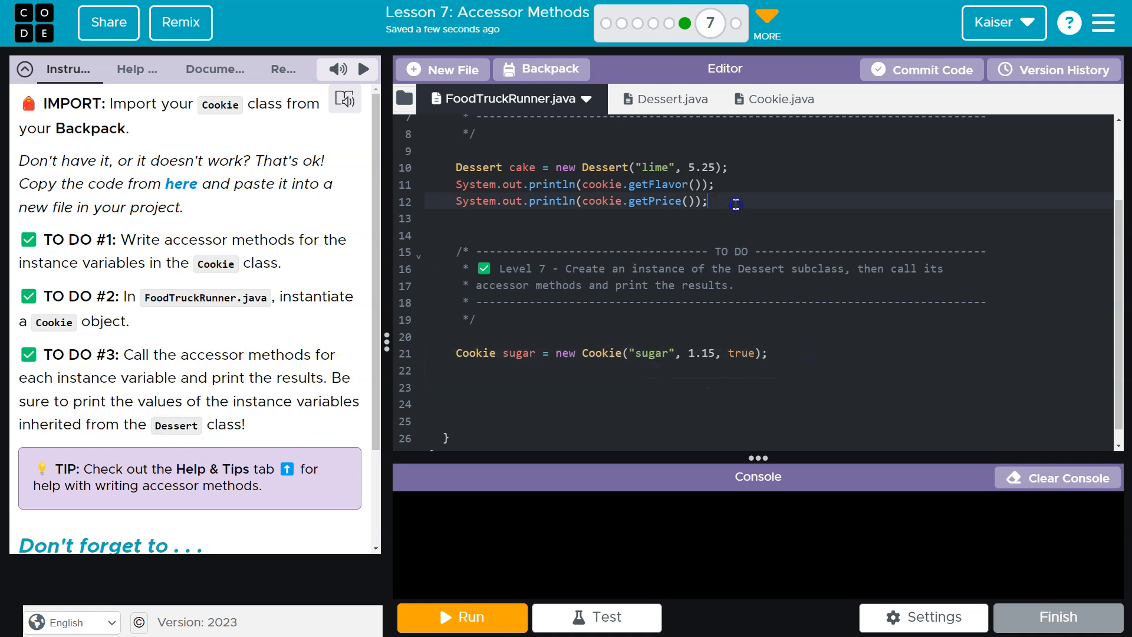
# - Add println statements for the flavor and sugar.getIsChewy() below the Cookie declaration
pyautogui.click(505, 388)
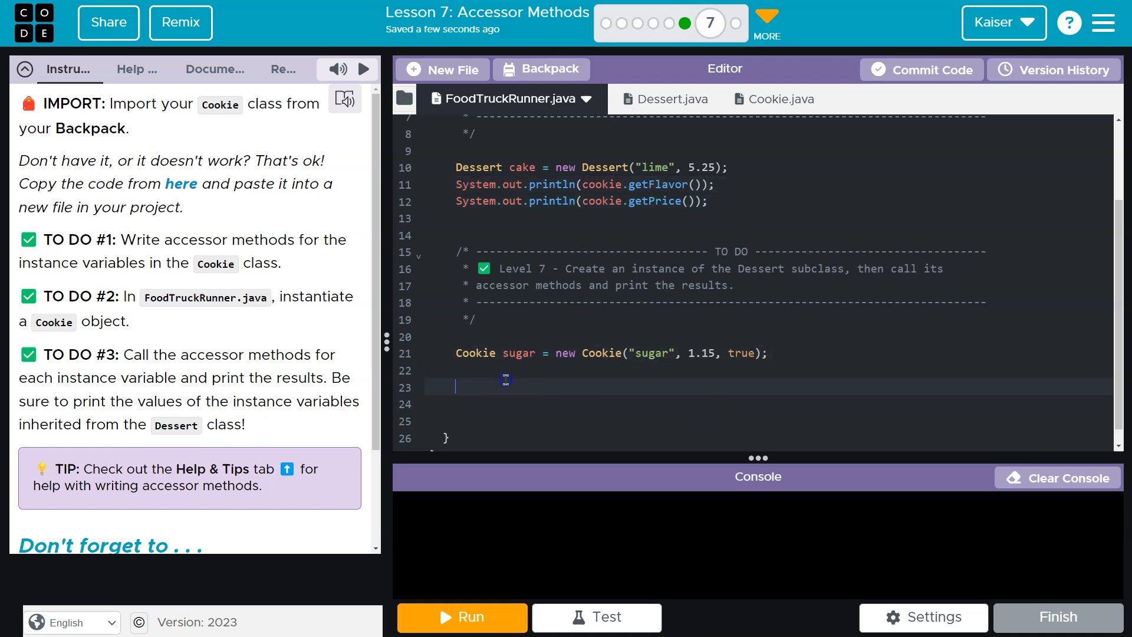
pyautogui.write('System.out.println(cookie.getFlavor());')
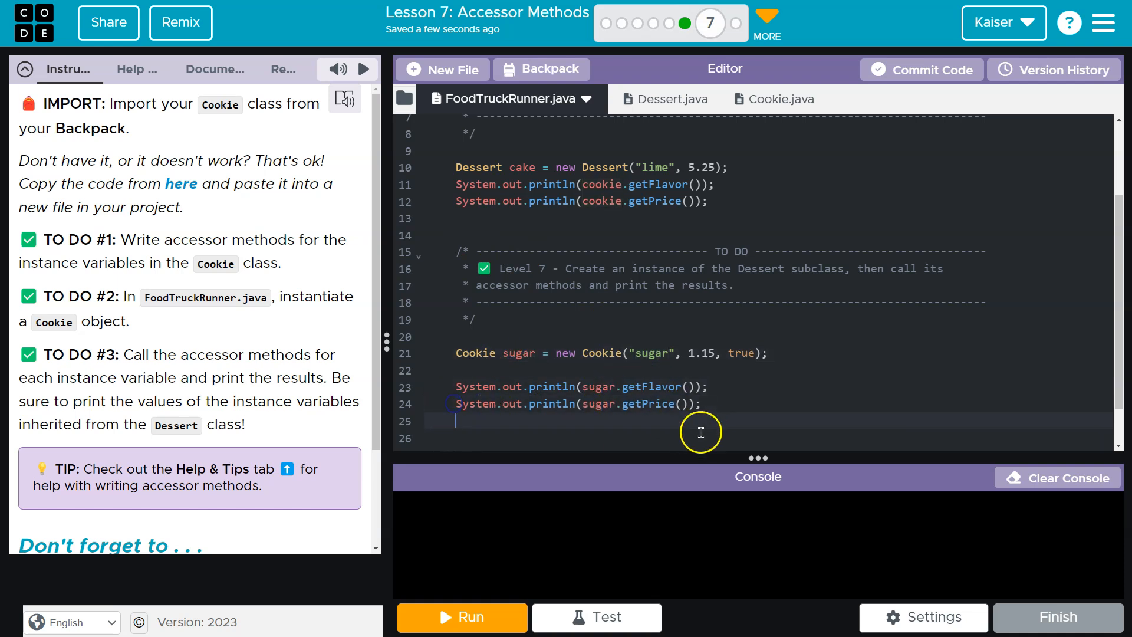
pyautogui.write('System.out.println(sugar.getIsChewy());')
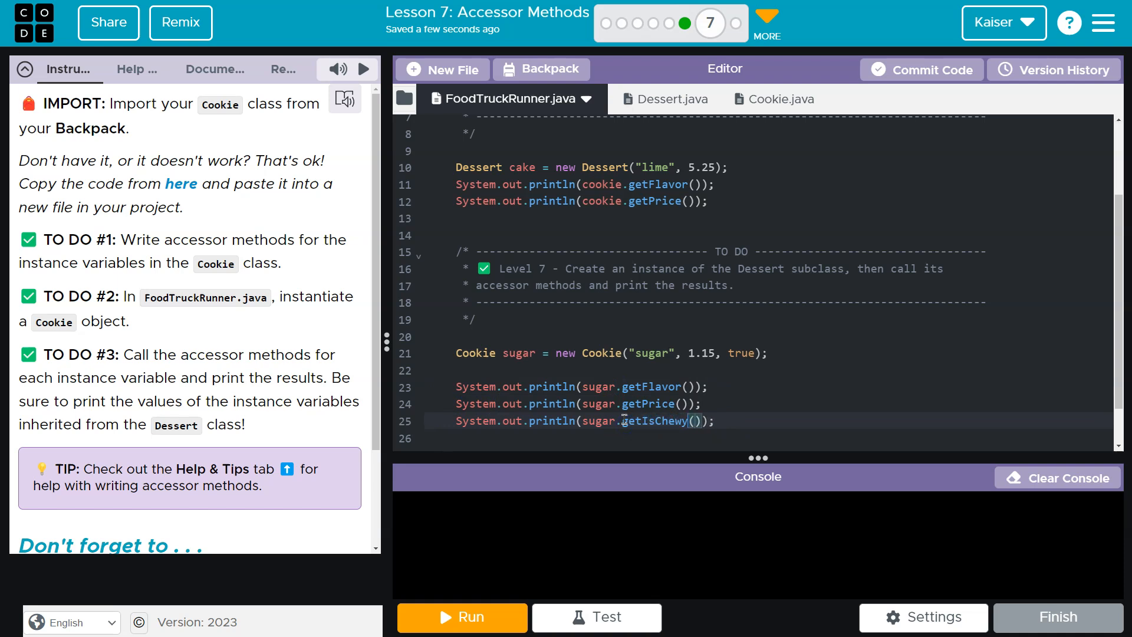
pyautogui.scroll(-3)
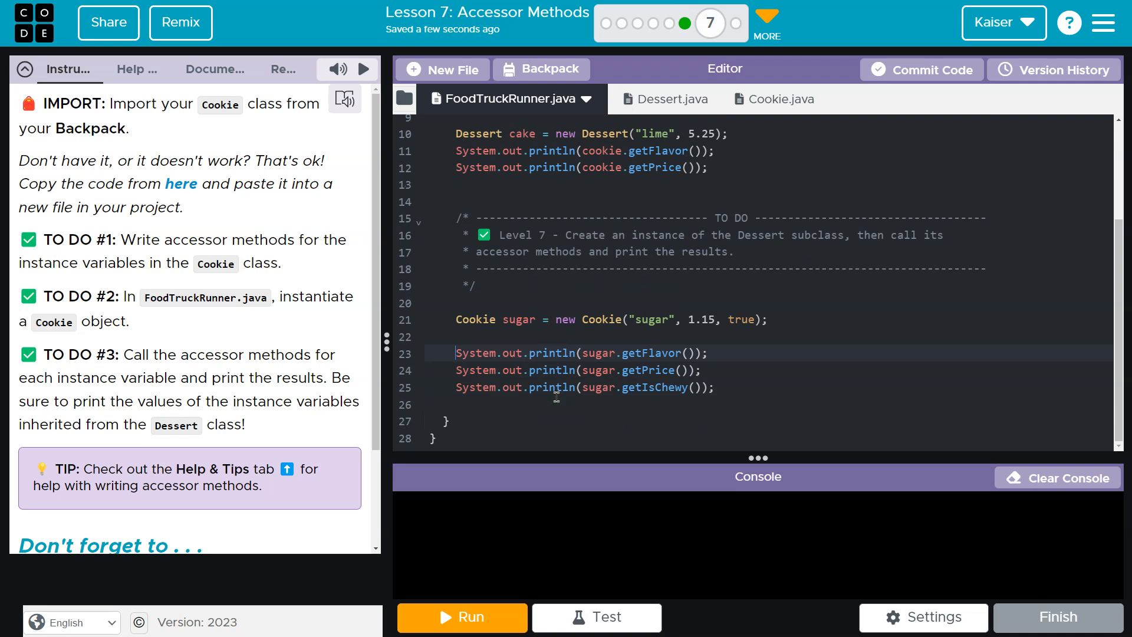
# - Insert System.out.println("The fancy cookie!") above the sugar printouts
pyautogui.press('Enter')
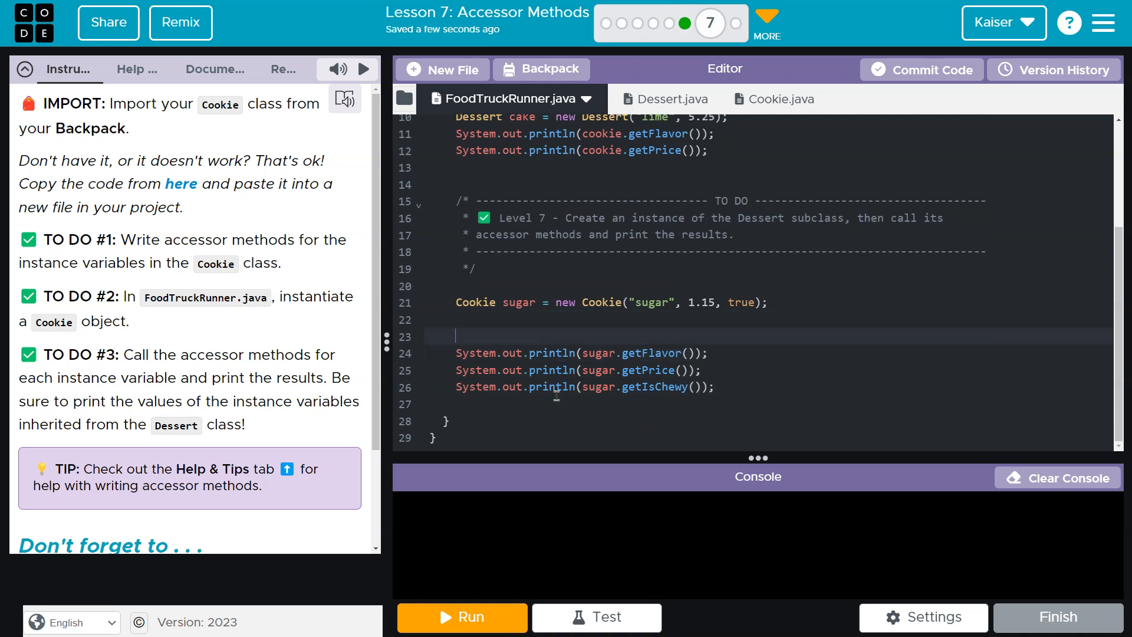
pyautogui.write('System.out.println("The fancy co')
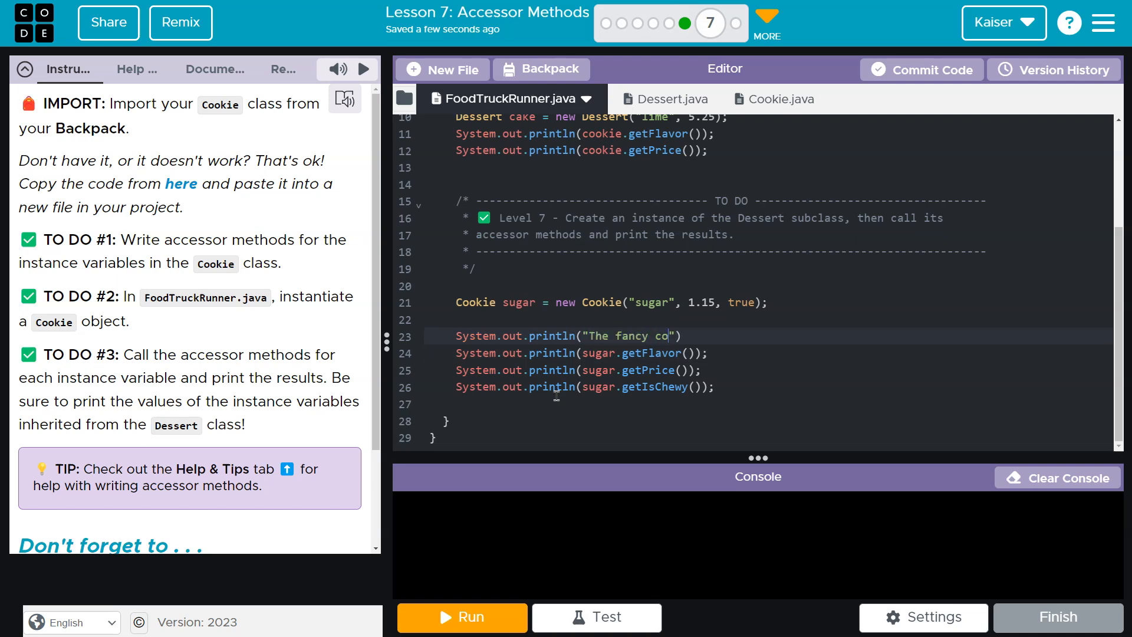
pyautogui.write('okie!')
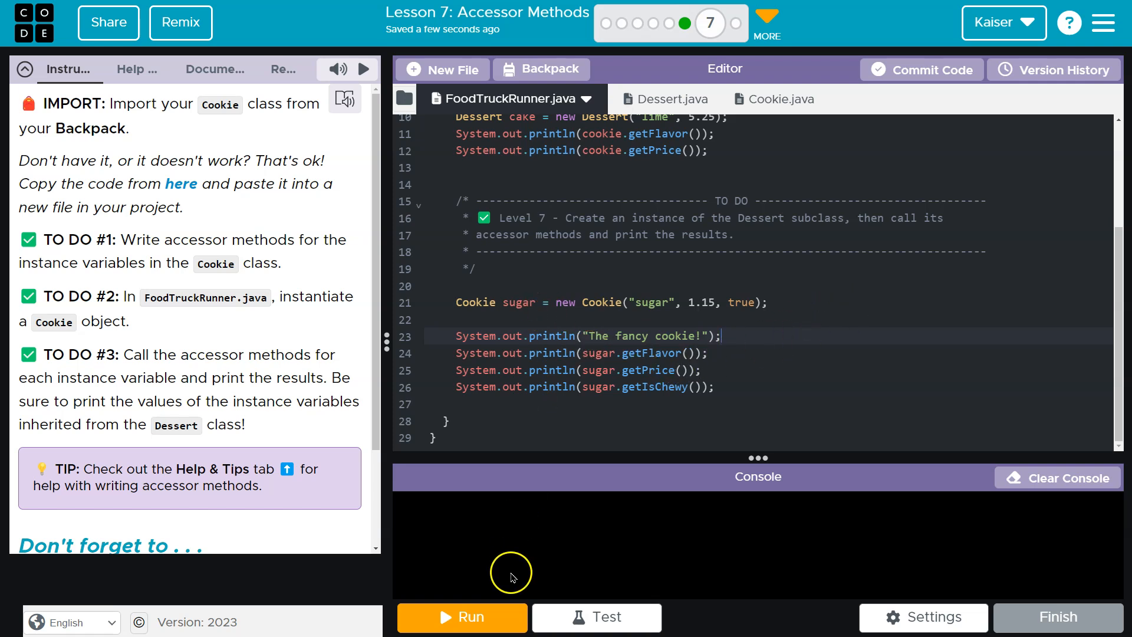
# - Run, fix the 'cannot find symbol' errors by printing cake instead of cookie, and run again successfully
pyautogui.click(461, 617)
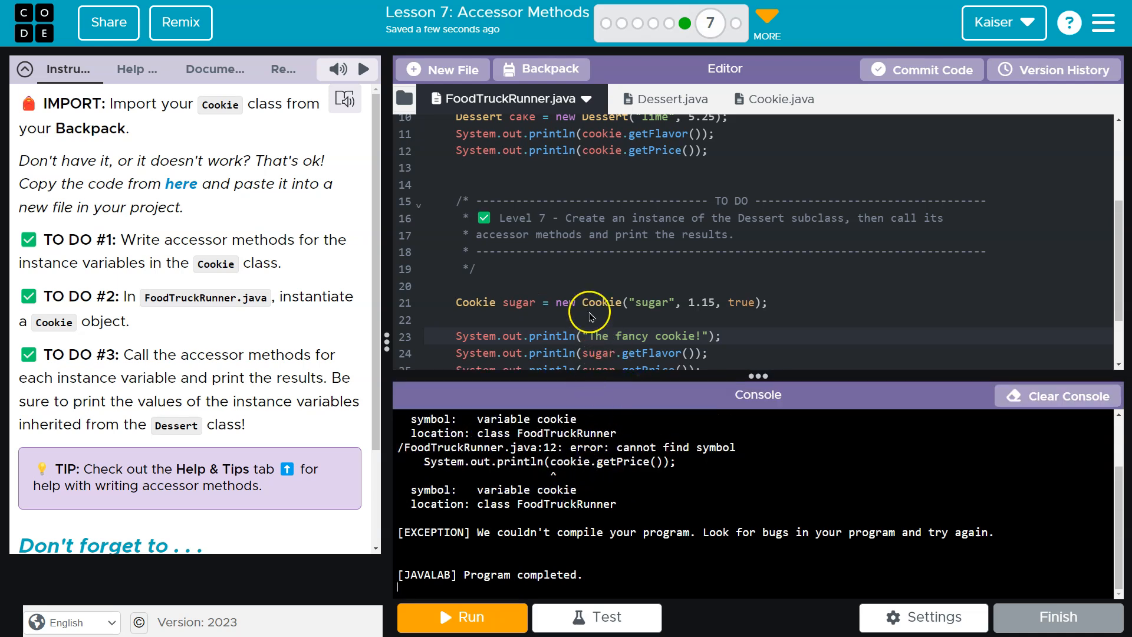
pyautogui.moveTo(591, 325)
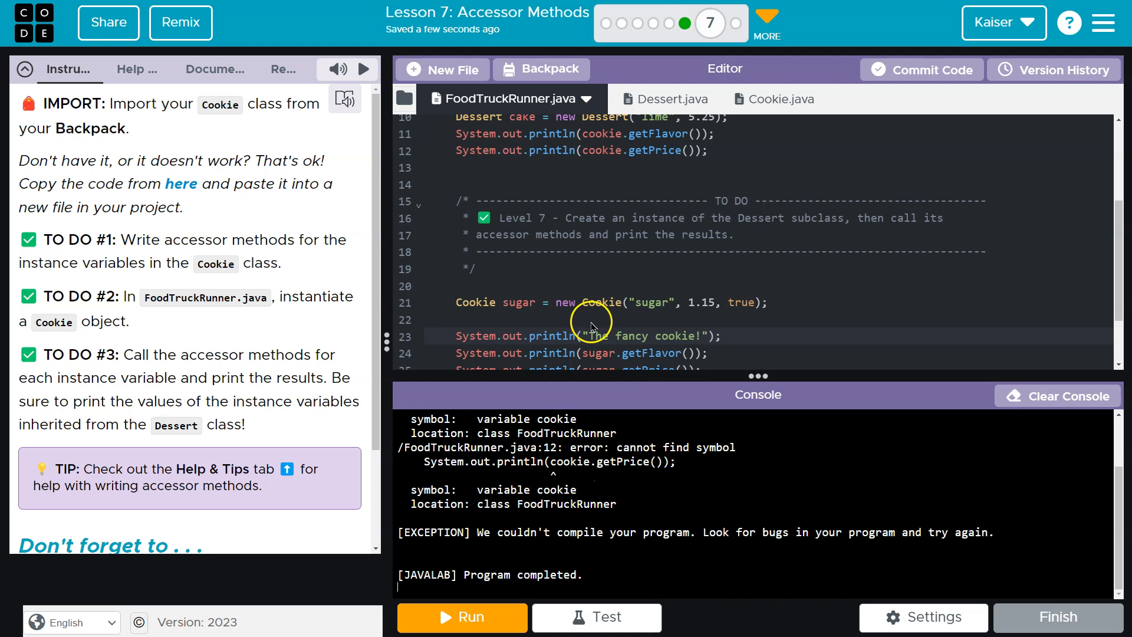
pyautogui.scroll(3)
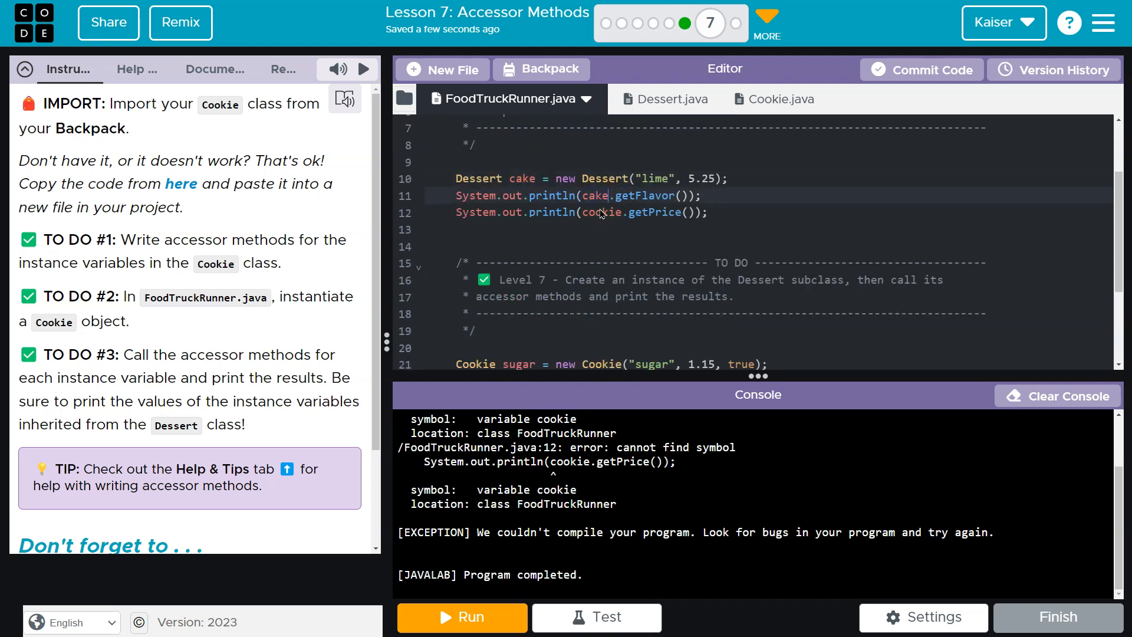
pyautogui.click(461, 617)
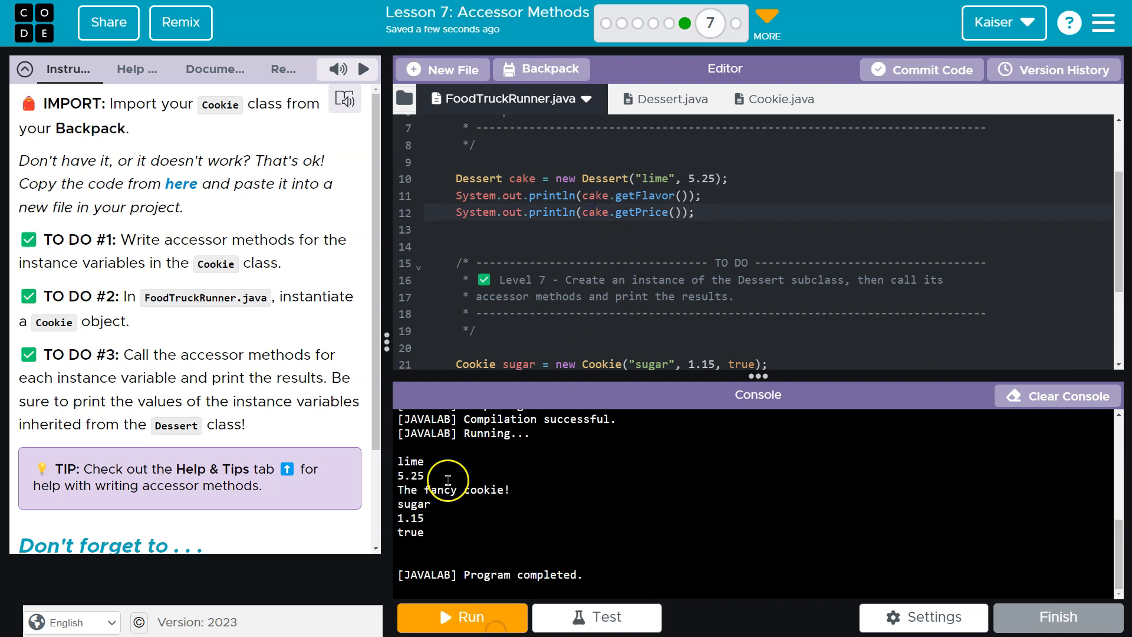
pyautogui.moveTo(555, 374)
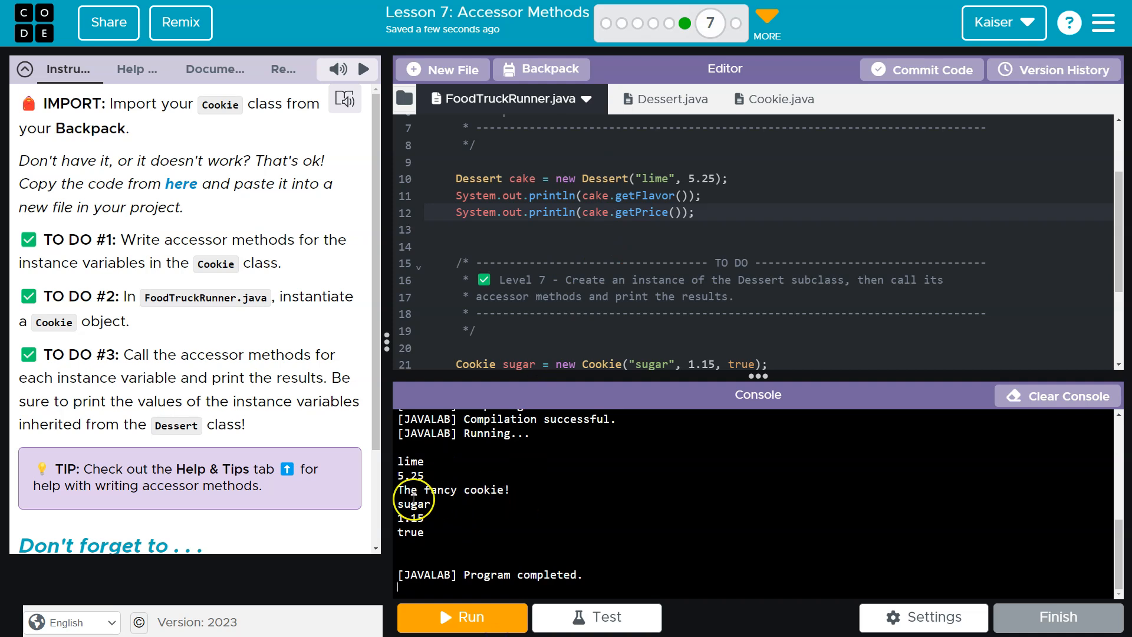
pyautogui.moveTo(429, 532)
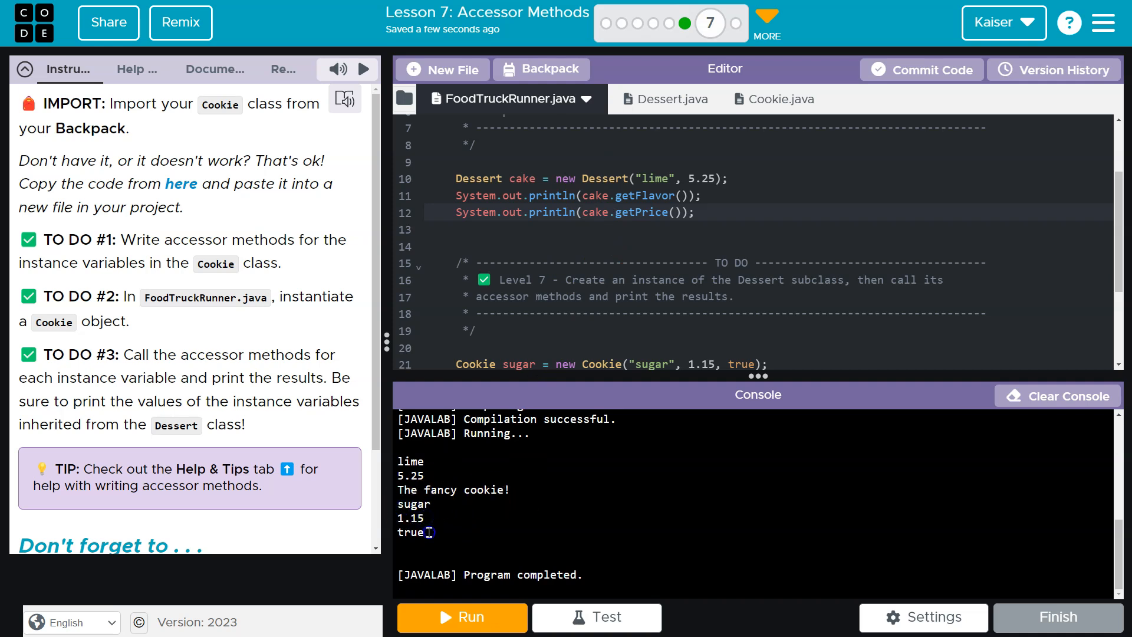
pyautogui.moveTo(591, 361)
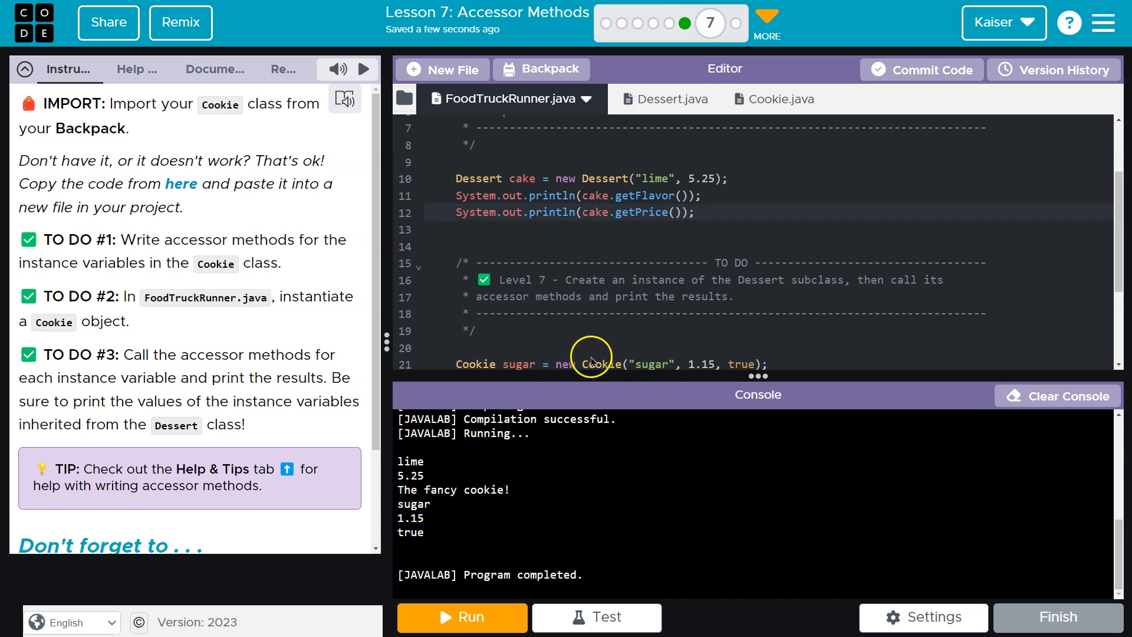
# - Label the chewy printout as "is it chewy? " + sugar.getIsChewy()
pyautogui.scroll(-3)
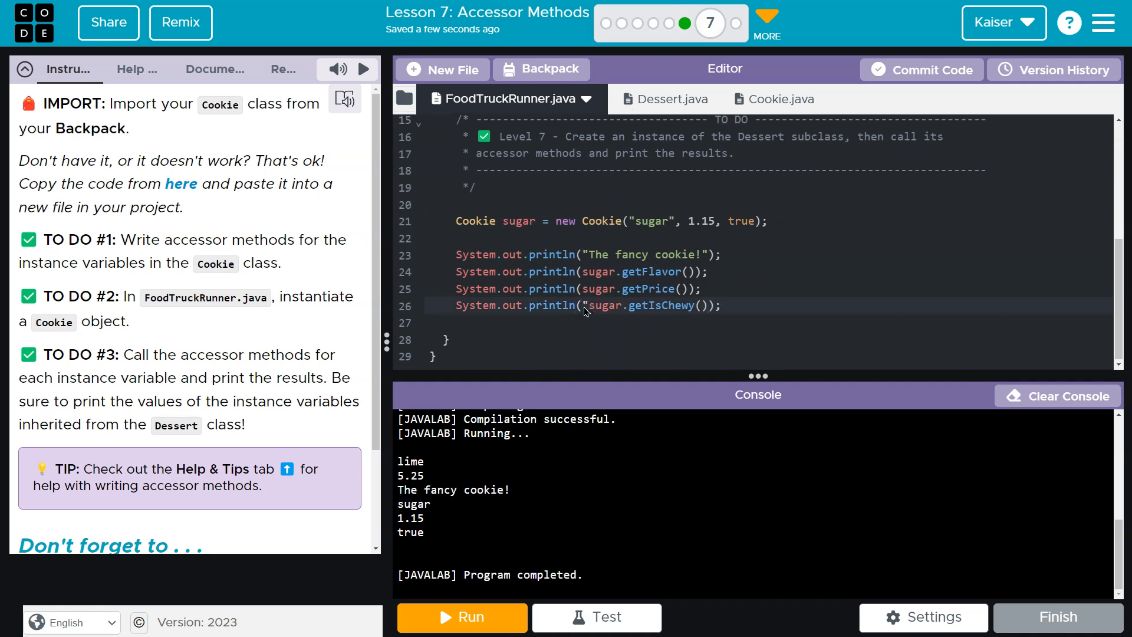
pyautogui.write('is it chew')
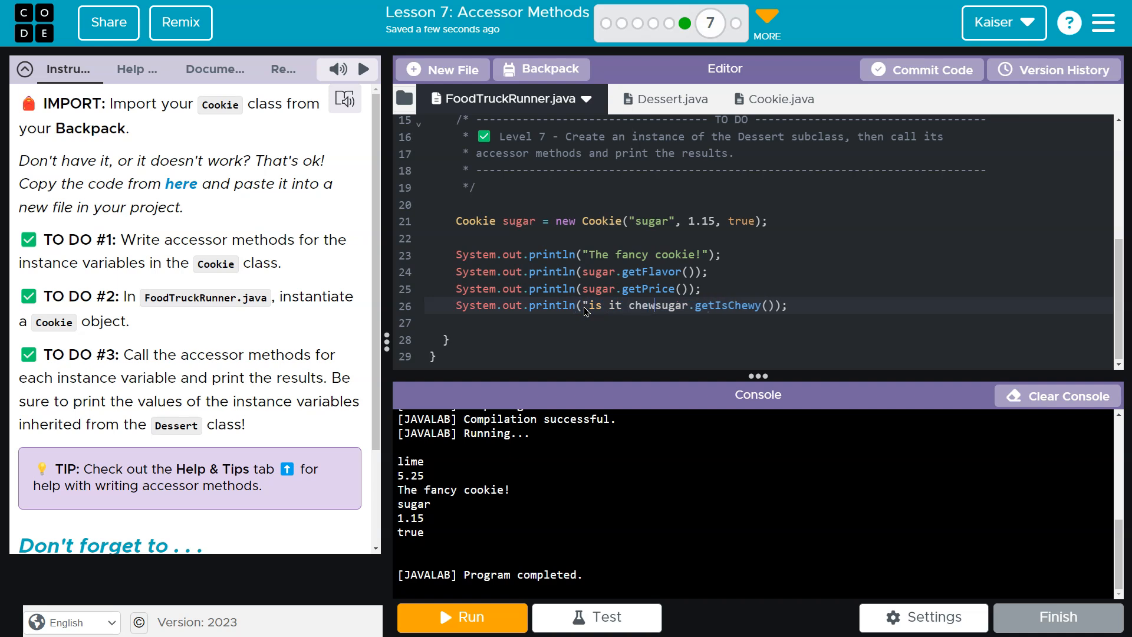
pyautogui.write('y? "  +')
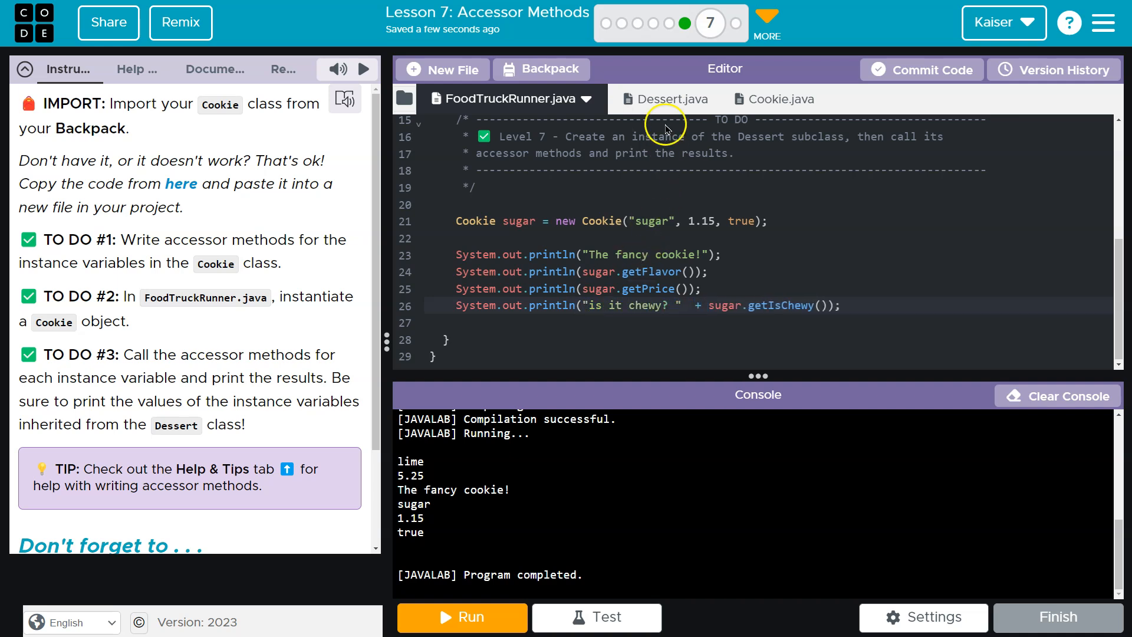
# - Review Dessert.java and Cookie.java, return to FoodTruckRunner, and run the level tests so all three succeed
pyautogui.click(653, 99)
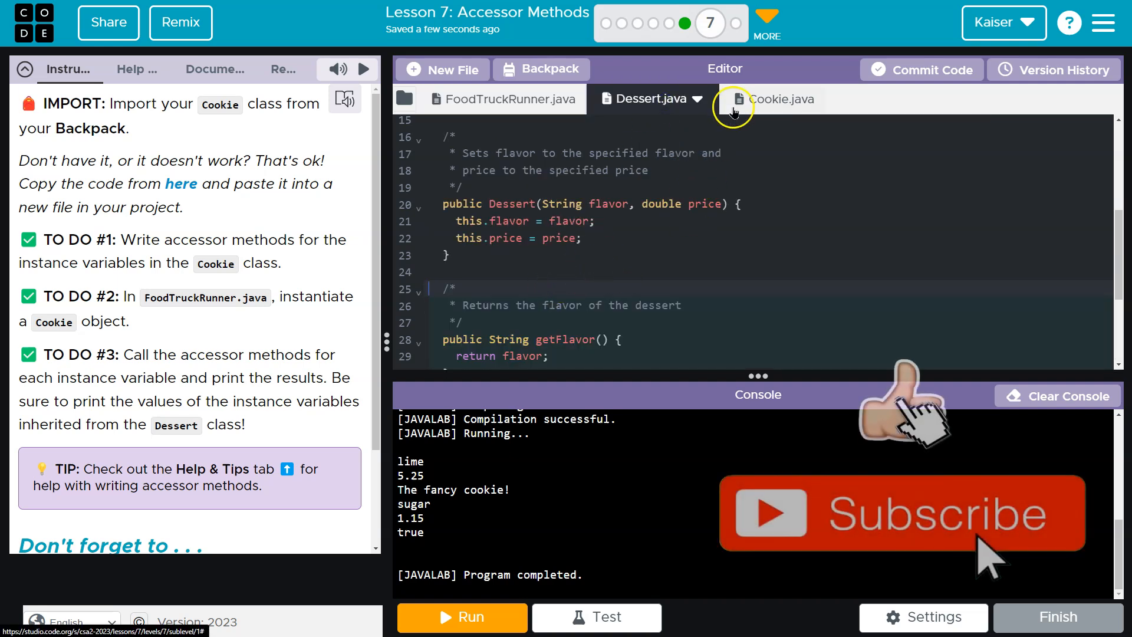
pyautogui.click(779, 99)
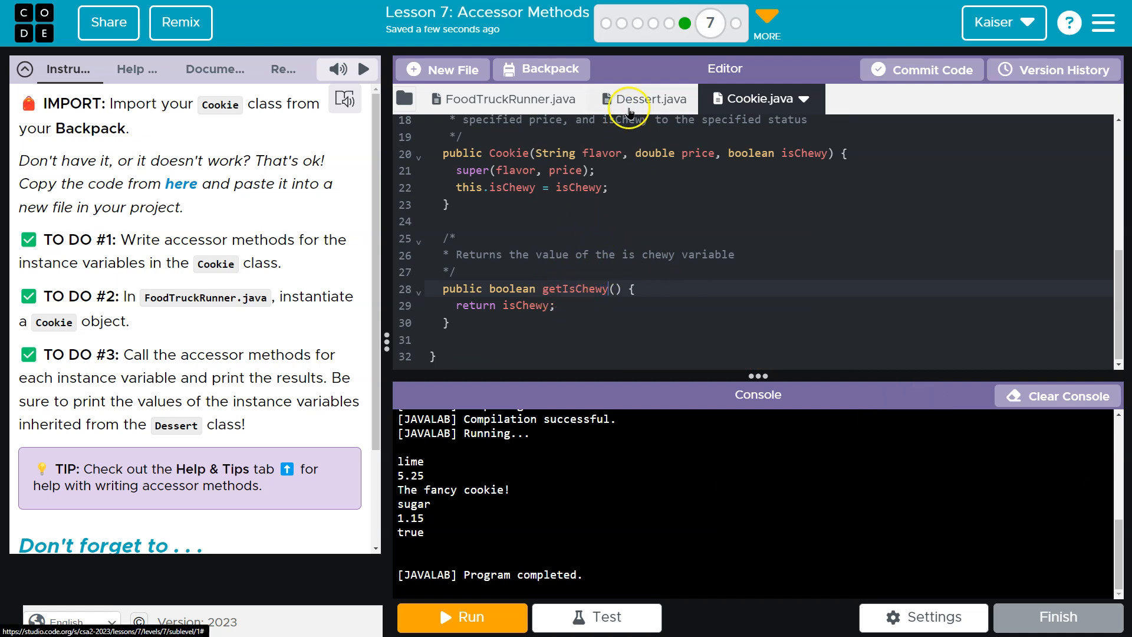
pyautogui.click(644, 99)
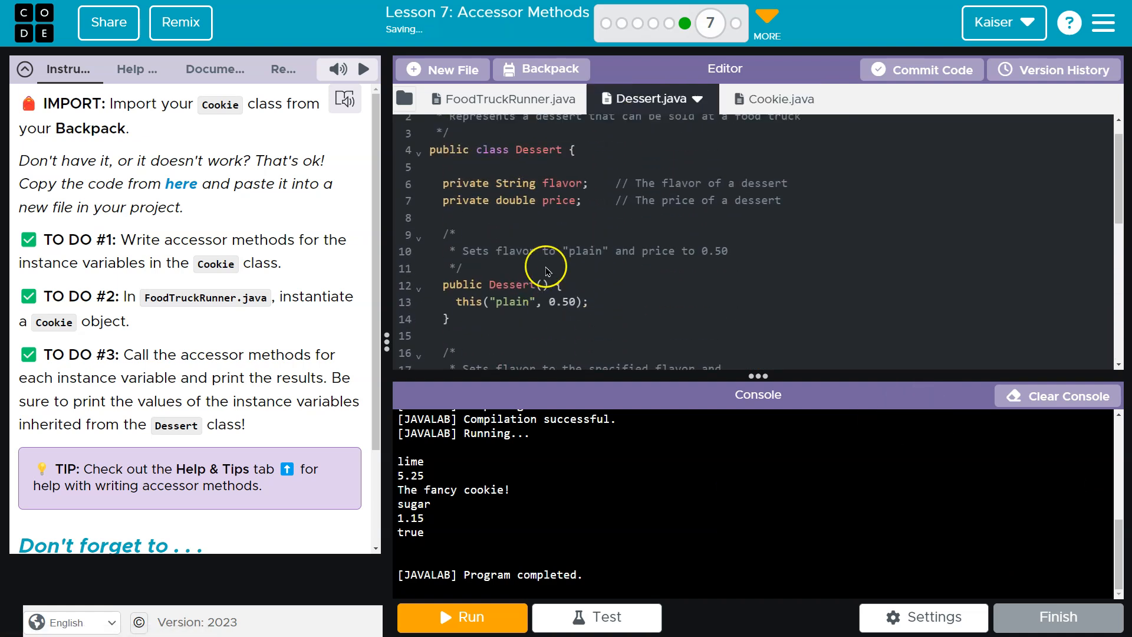
pyautogui.click(778, 99)
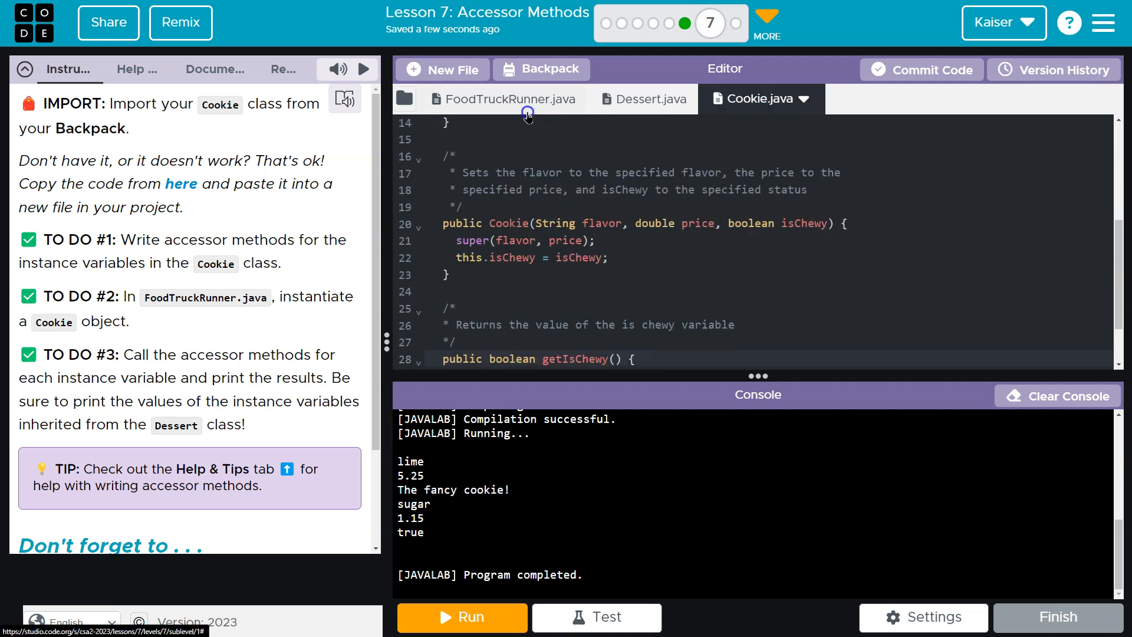
pyautogui.click(595, 617)
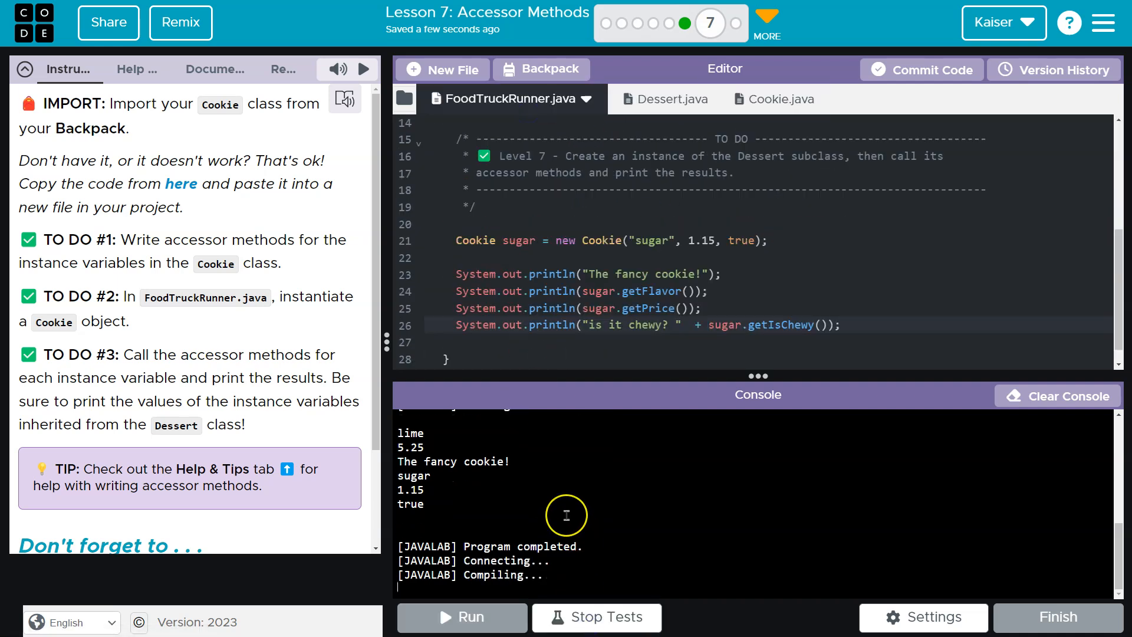
pyautogui.click(596, 617)
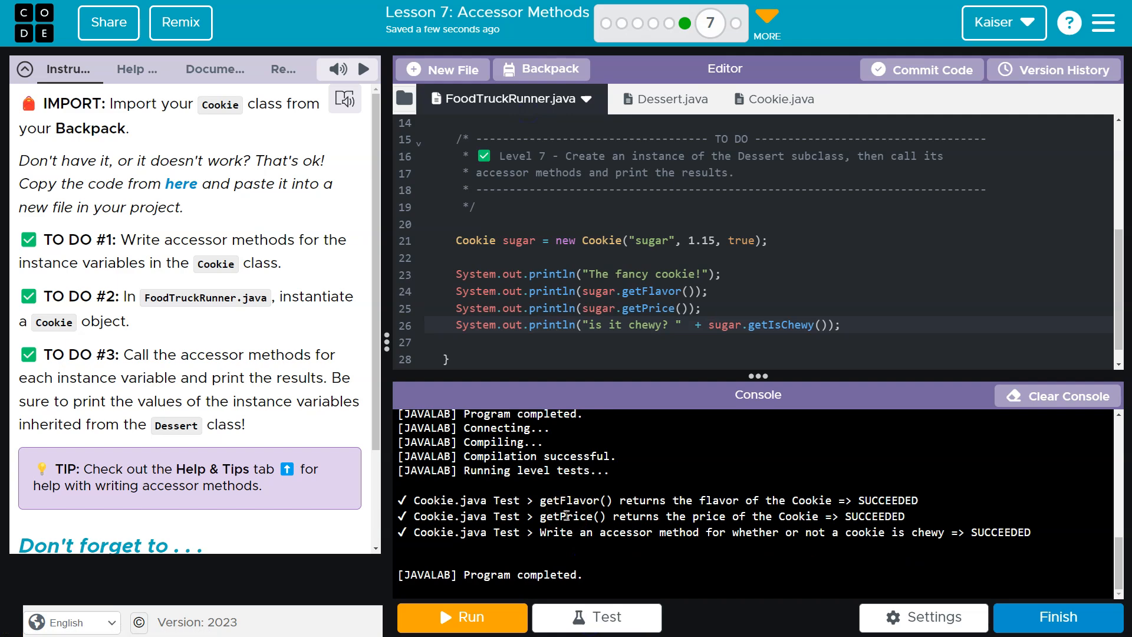